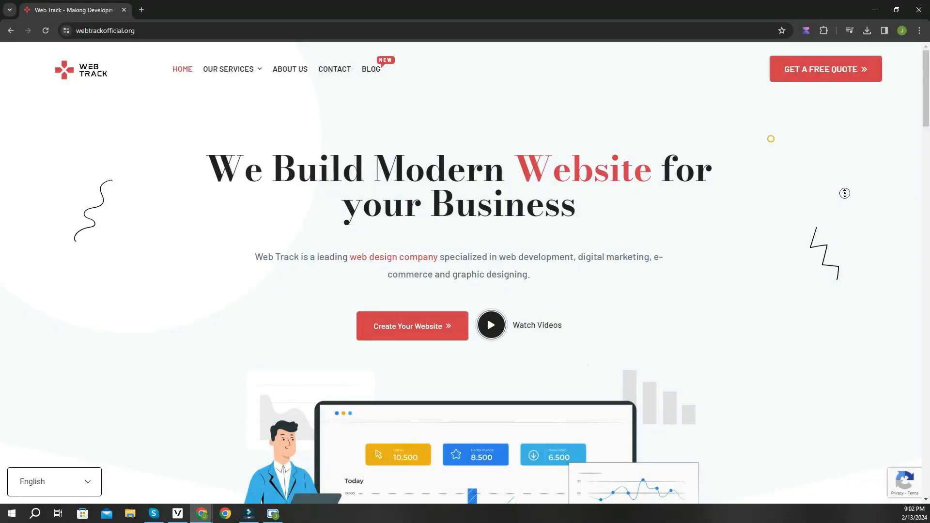
# Scroll down to the dynamic watermark demo video and start it playing
pyautogui.scroll(-3)
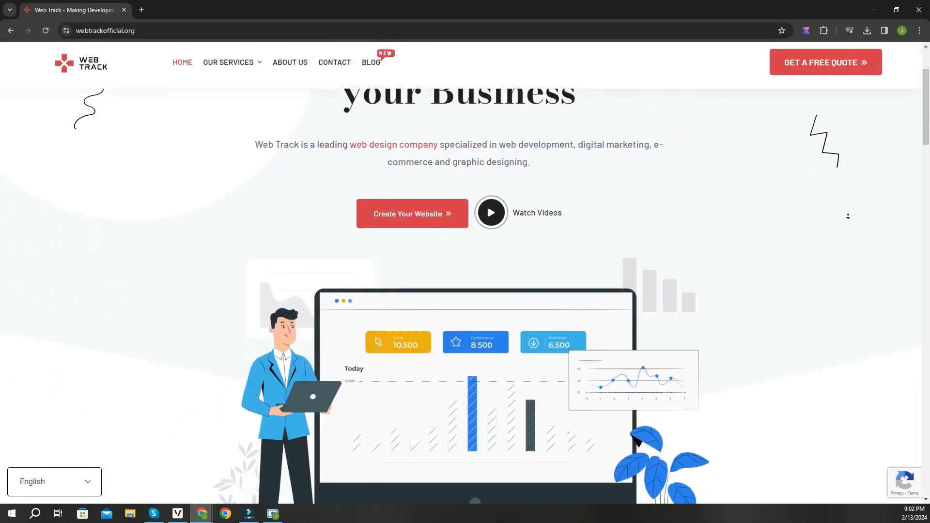
pyautogui.scroll(-3)
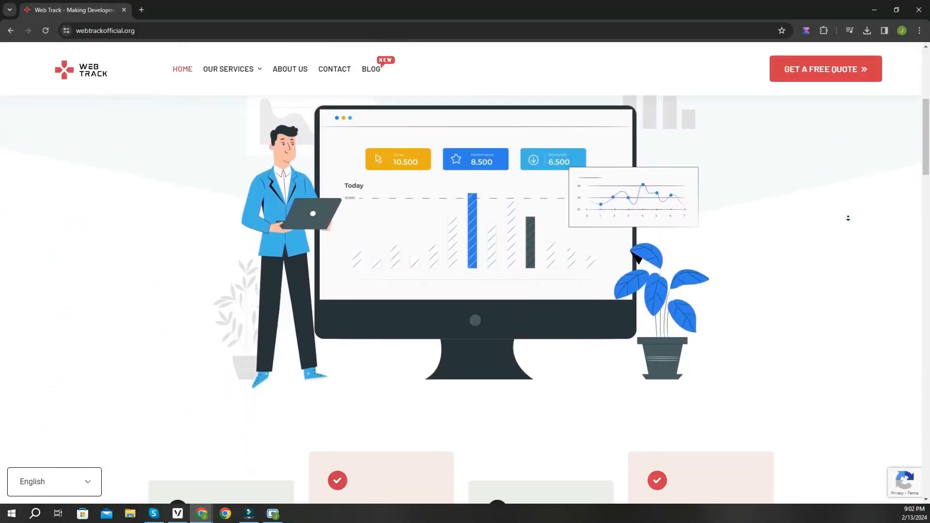
pyautogui.scroll(-3)
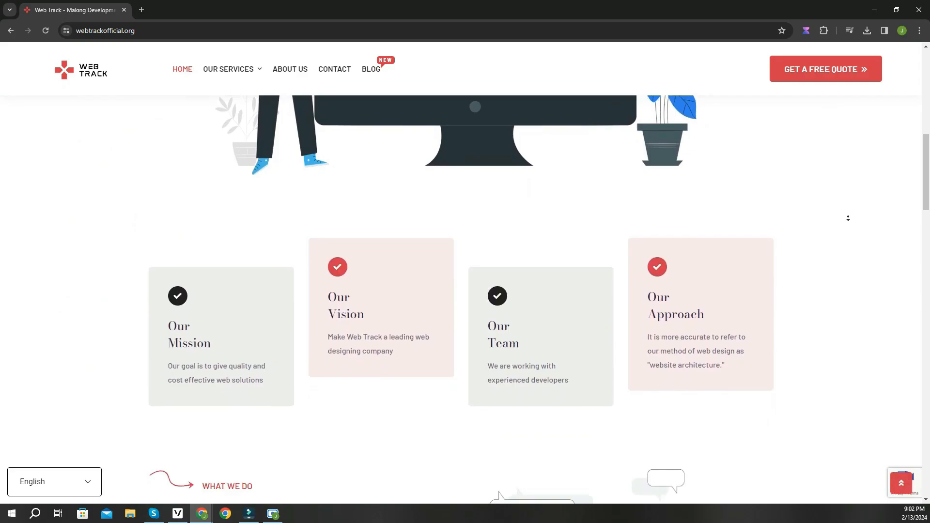
pyautogui.scroll(-3)
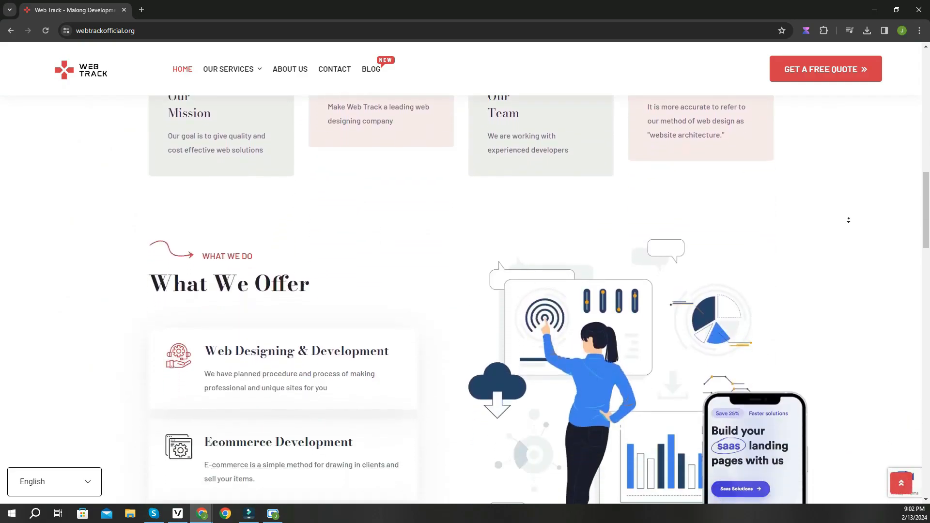
pyautogui.scroll(-3)
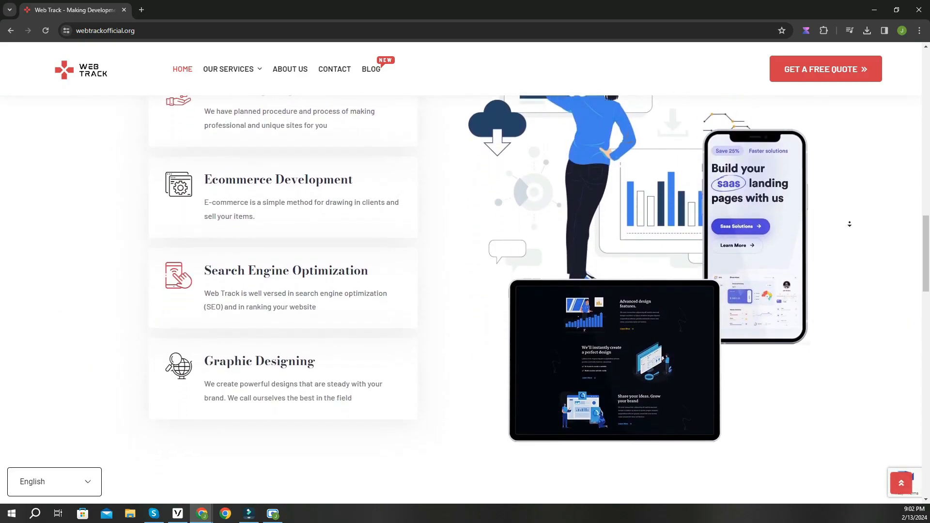
pyautogui.scroll(-3)
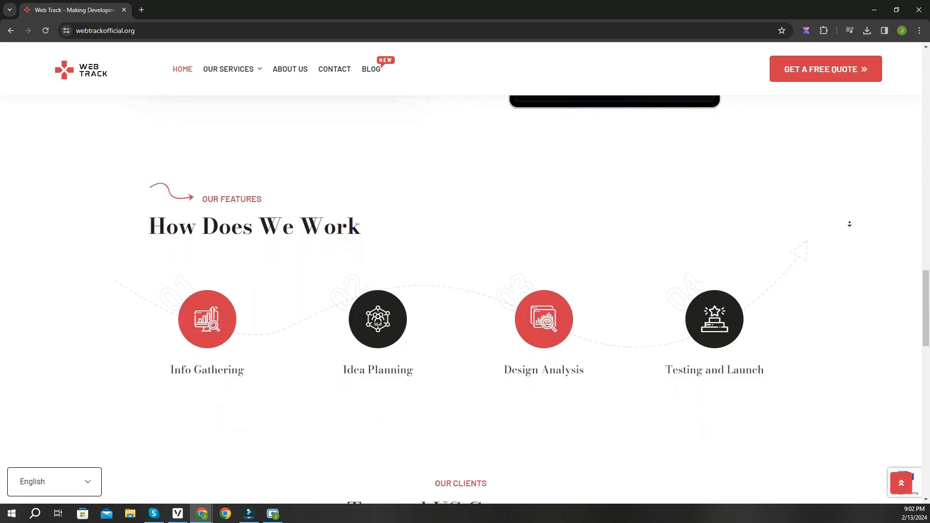
pyautogui.scroll(-3)
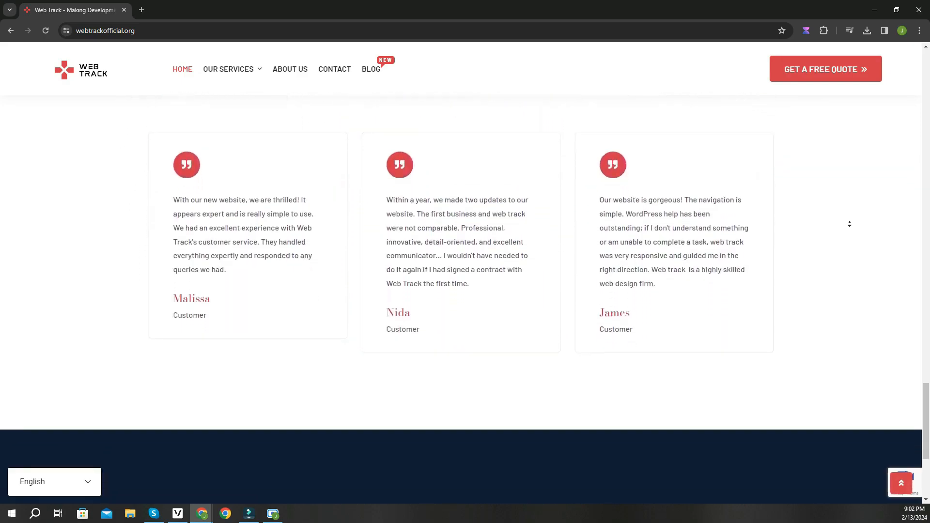
pyautogui.scroll(-3)
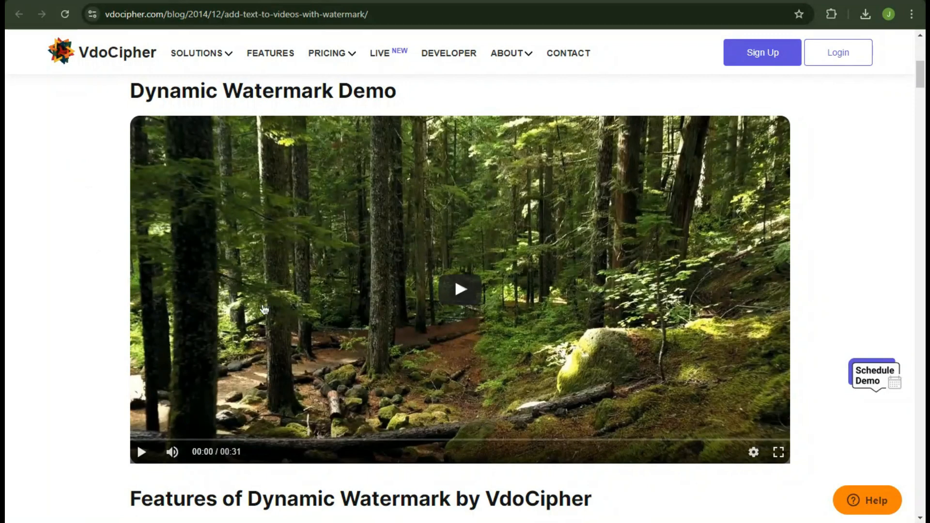
pyautogui.click(460, 289)
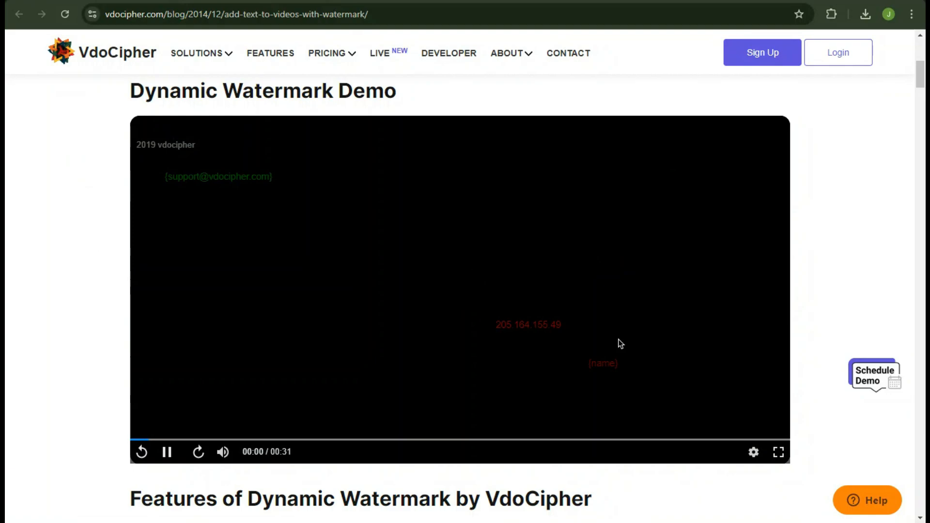
pyautogui.moveTo(825, 354)
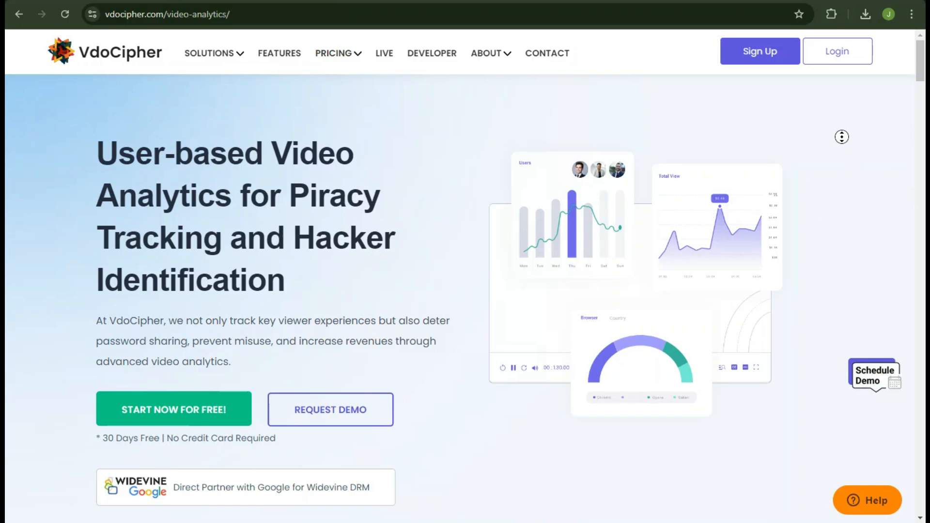
# Browse the Video Analytics page and the API page down to 'How to generate OTP'
pyautogui.scroll(-3)
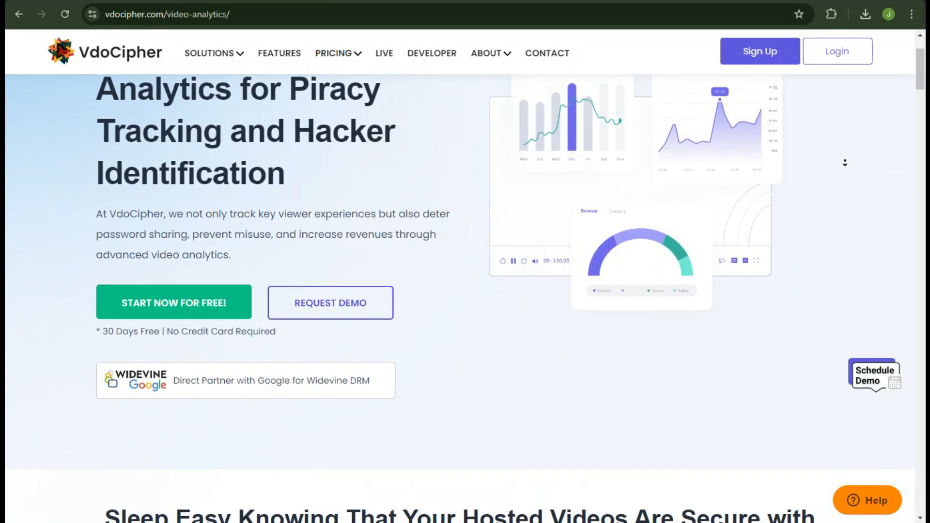
pyautogui.scroll(-3)
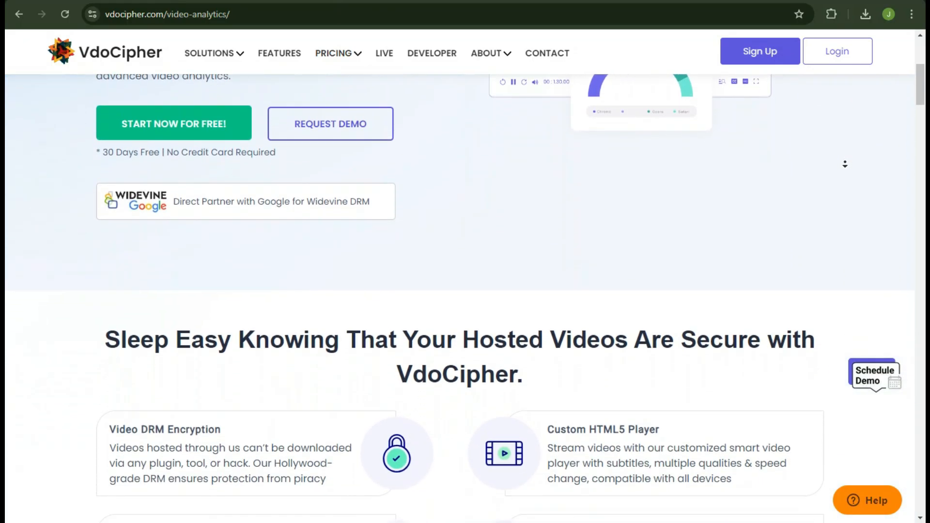
pyautogui.scroll(-3)
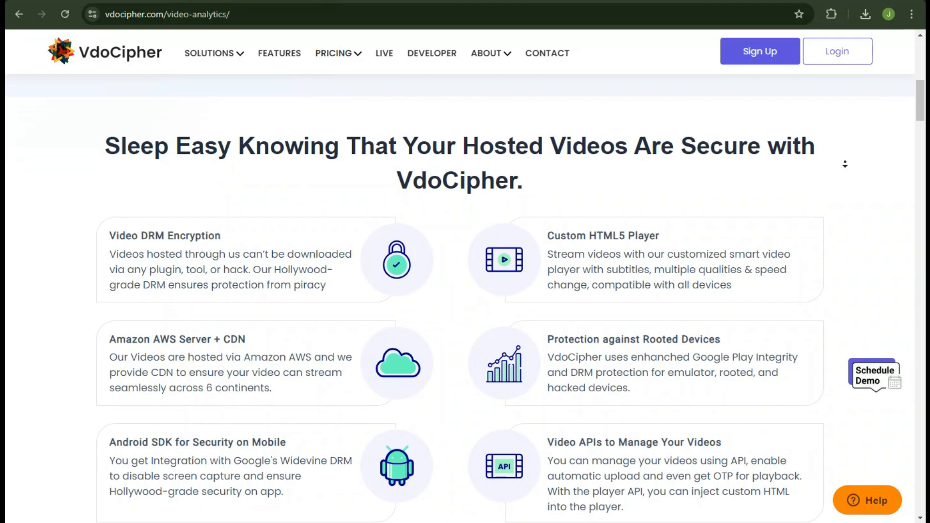
pyautogui.scroll(-3)
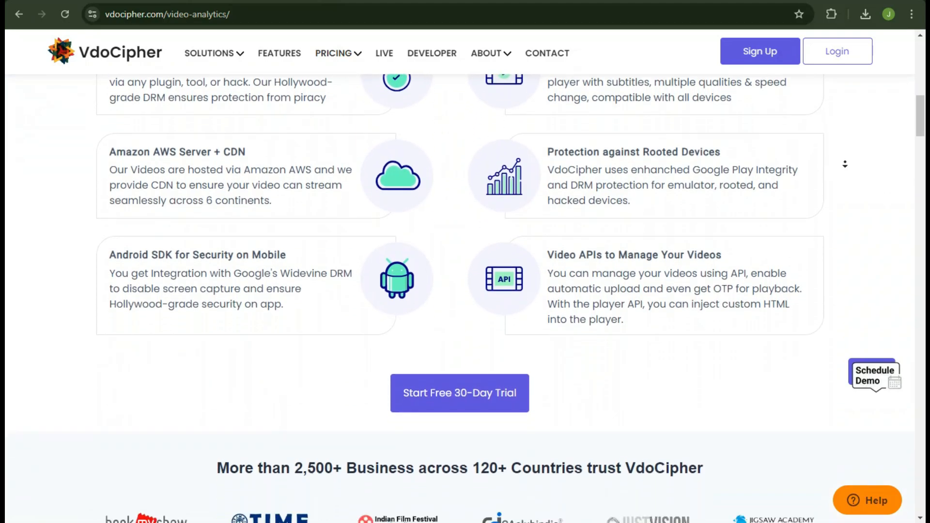
pyautogui.scroll(-3)
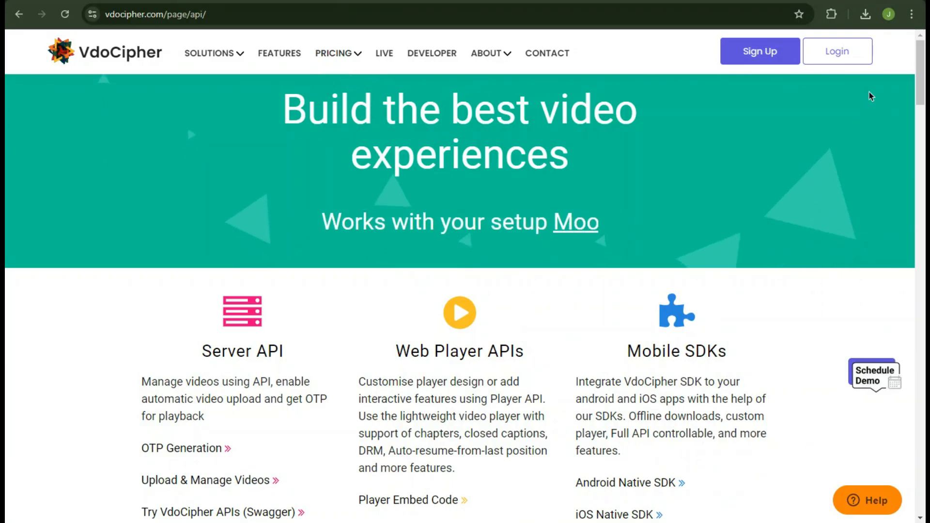
pyautogui.scroll(-3)
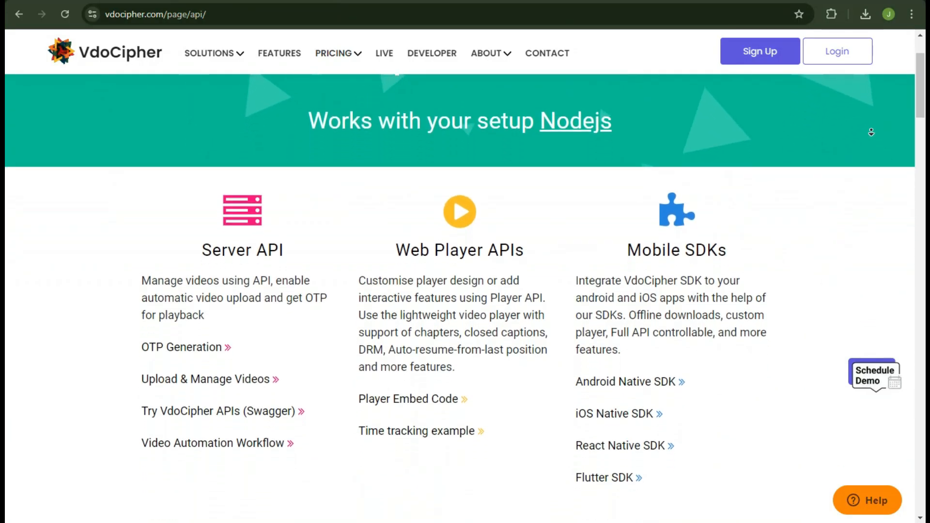
pyautogui.scroll(-3)
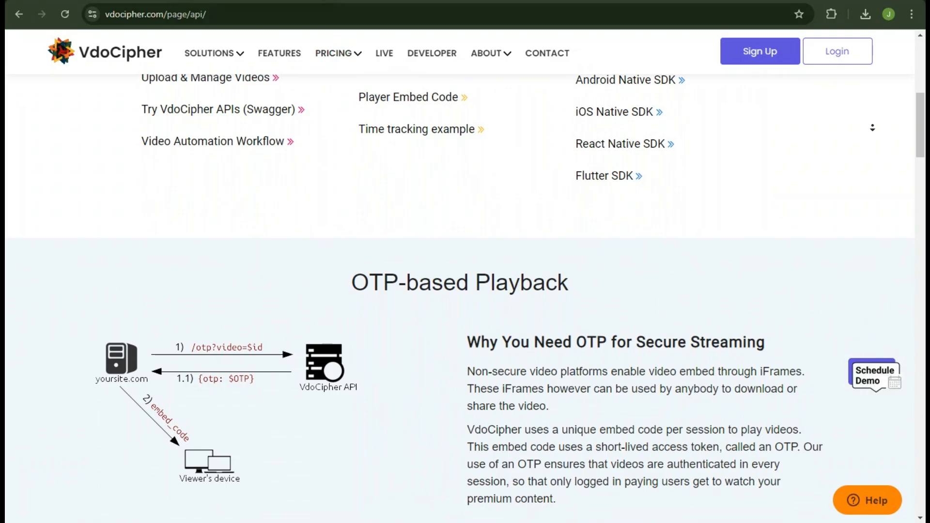
pyautogui.scroll(-3)
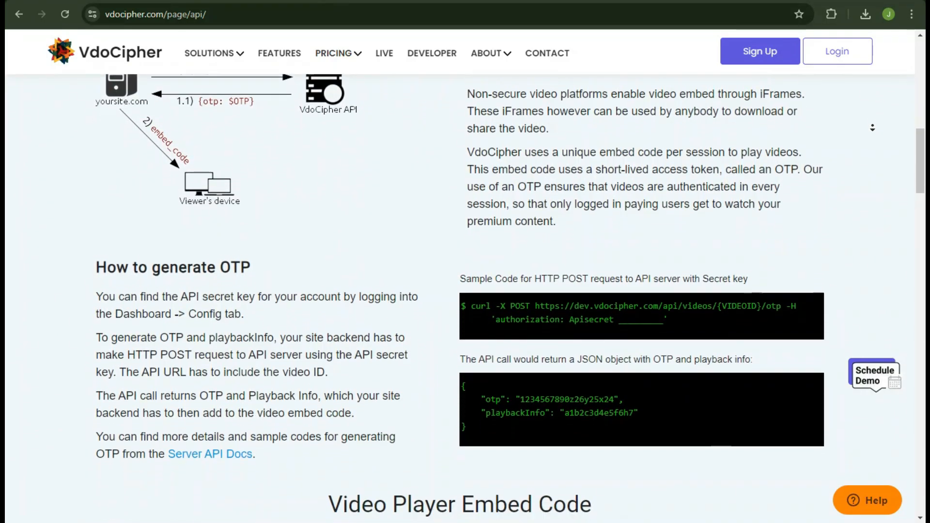
pyautogui.scroll(-3)
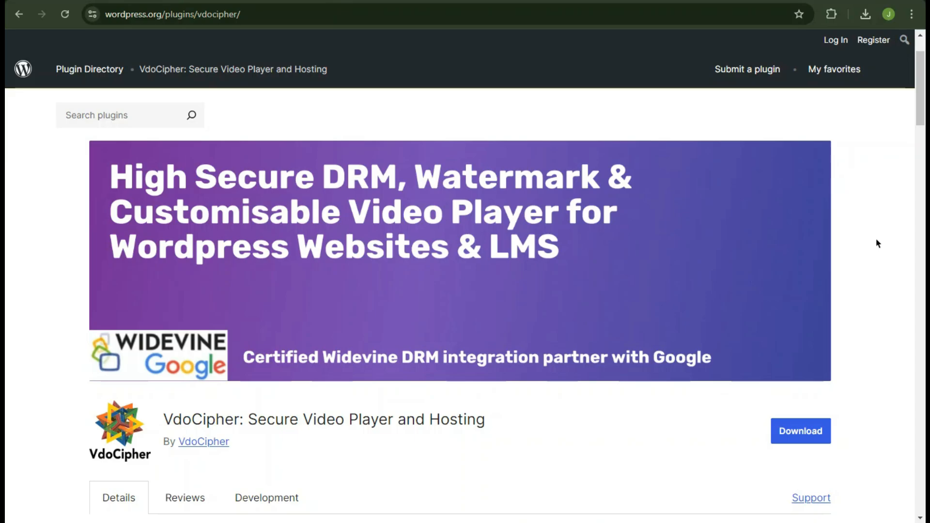
# Scroll through the VdoCipher plugin page's Description and details sections
pyautogui.scroll(-3)
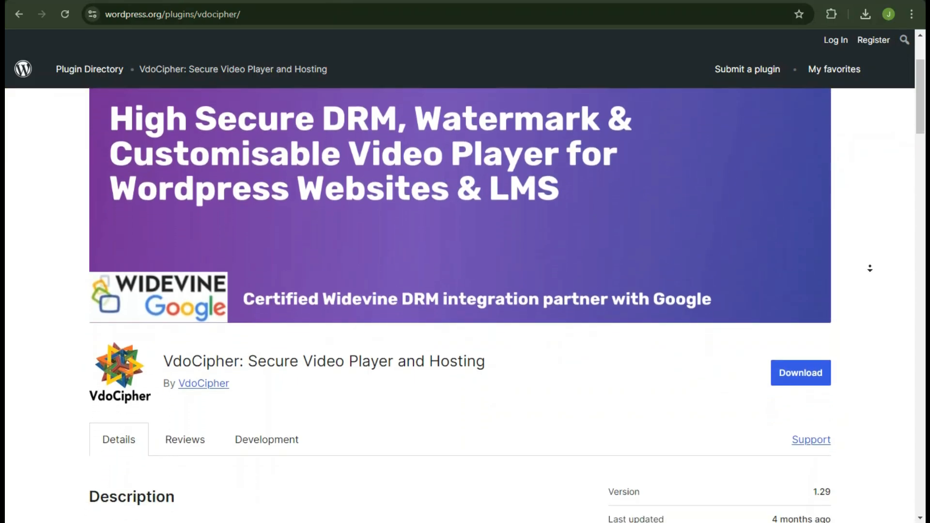
pyautogui.scroll(-3)
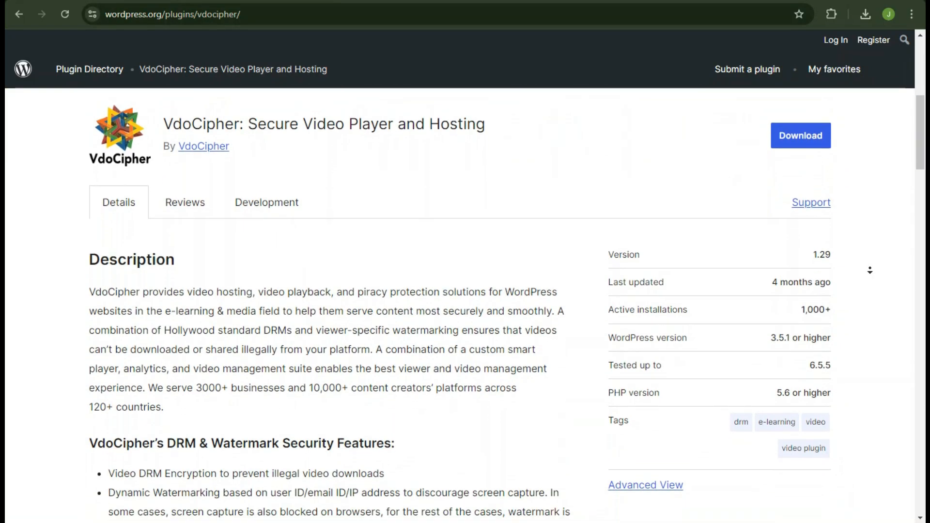
pyautogui.scroll(-3)
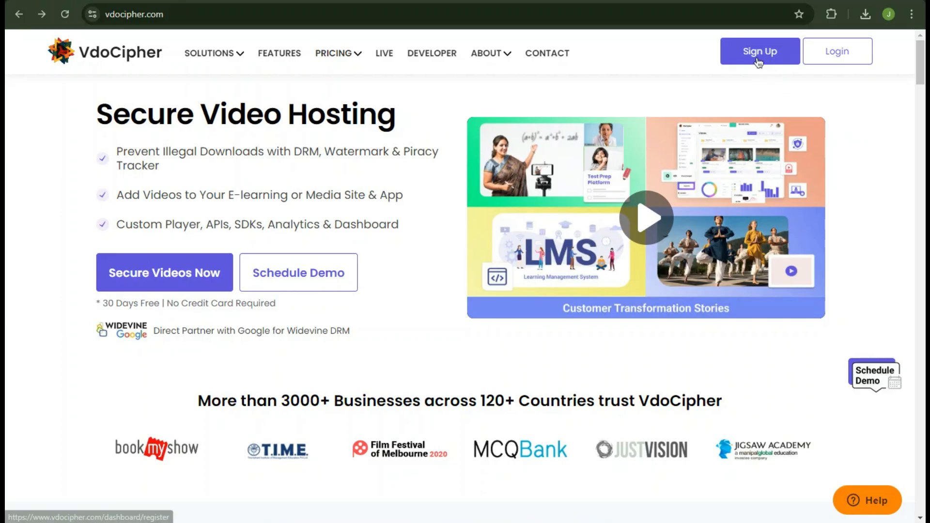
# Fill in name, email and password on the Sign Up form and register the trial account
pyautogui.click(759, 51)
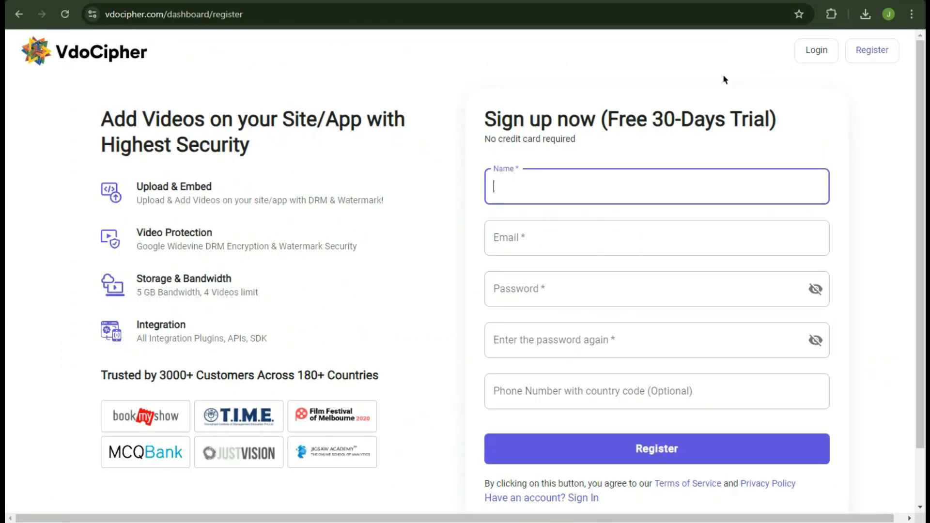
pyautogui.write('john')
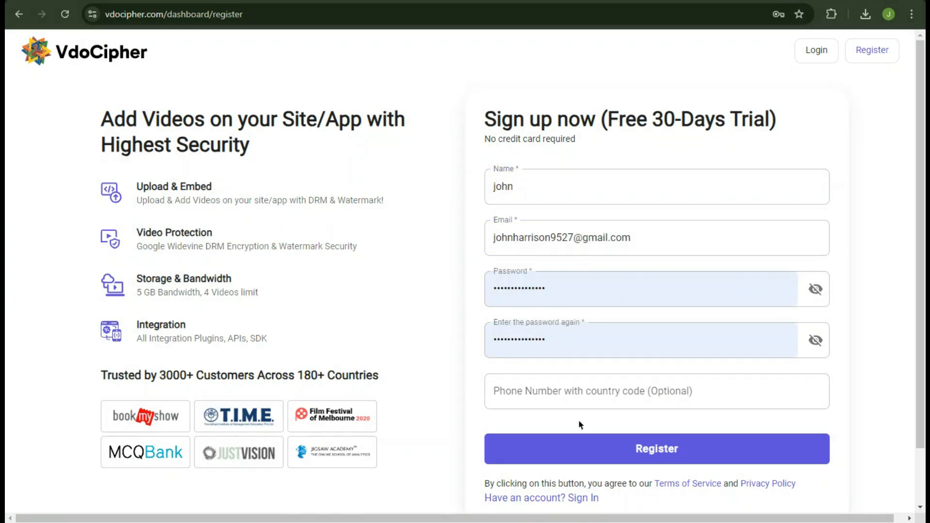
pyautogui.click(656, 448)
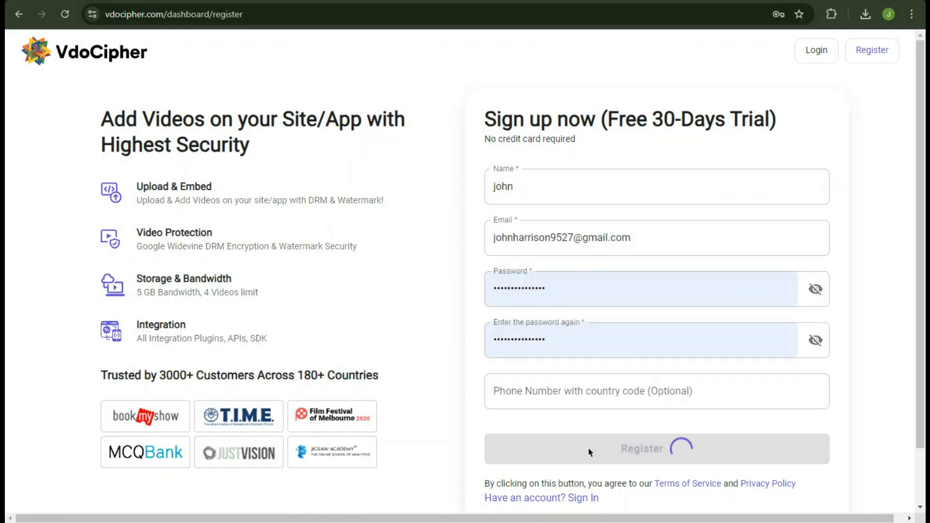
pyautogui.click(640, 448)
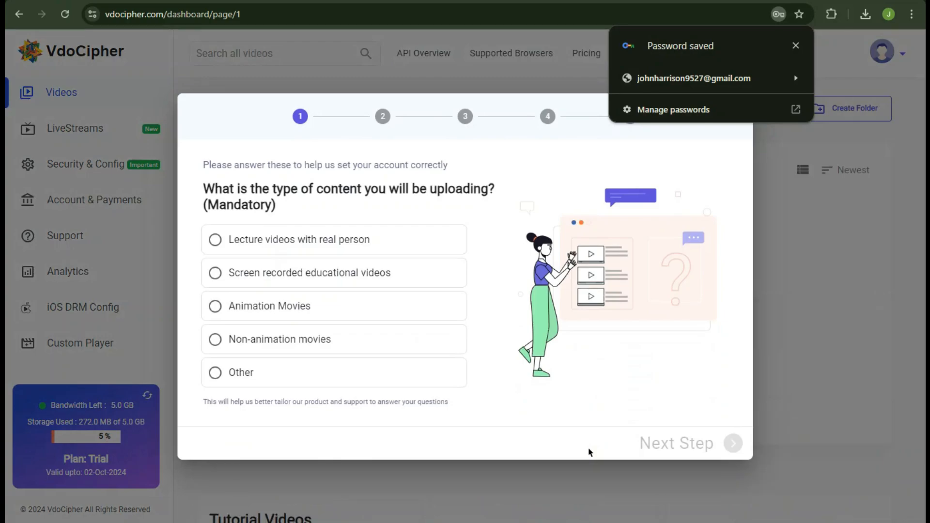
pyautogui.click(214, 272)
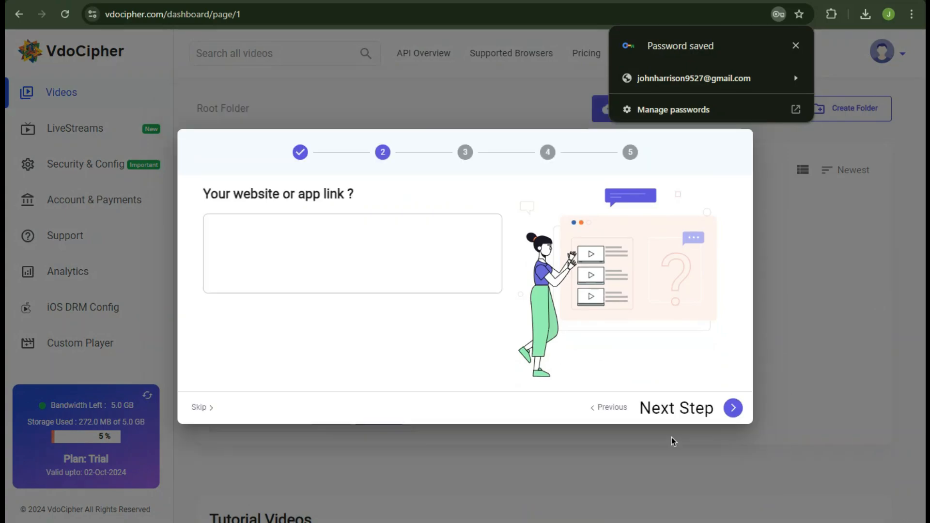
pyautogui.moveTo(635, 420)
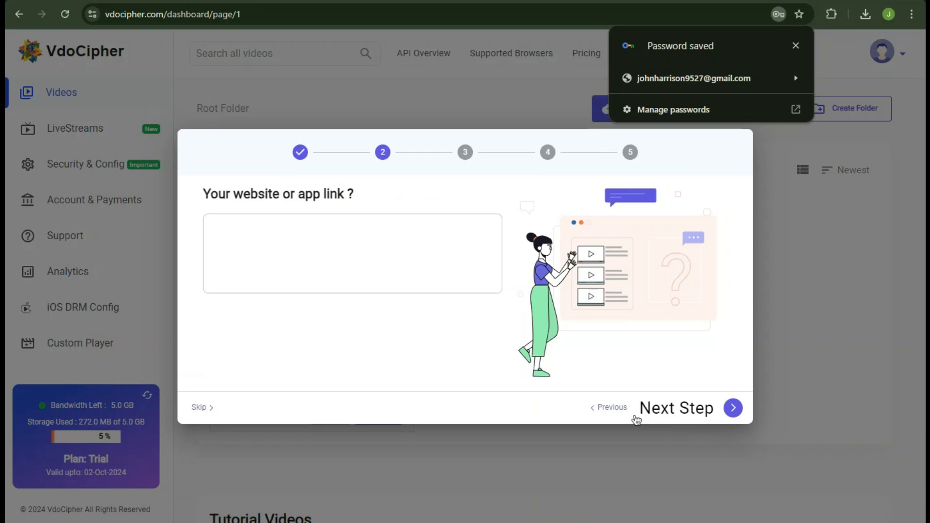
pyautogui.write('htt')
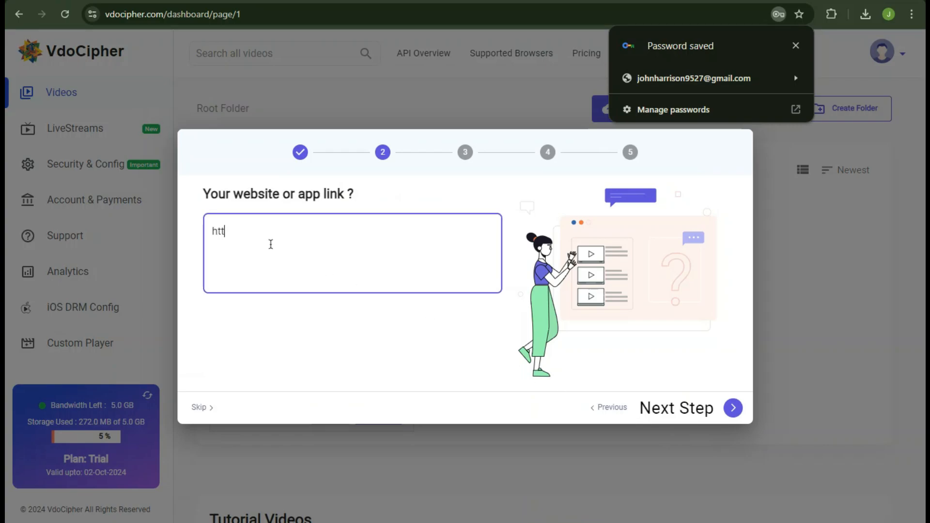
pyautogui.write('https://youtube.com/@WebTrackOfficial')
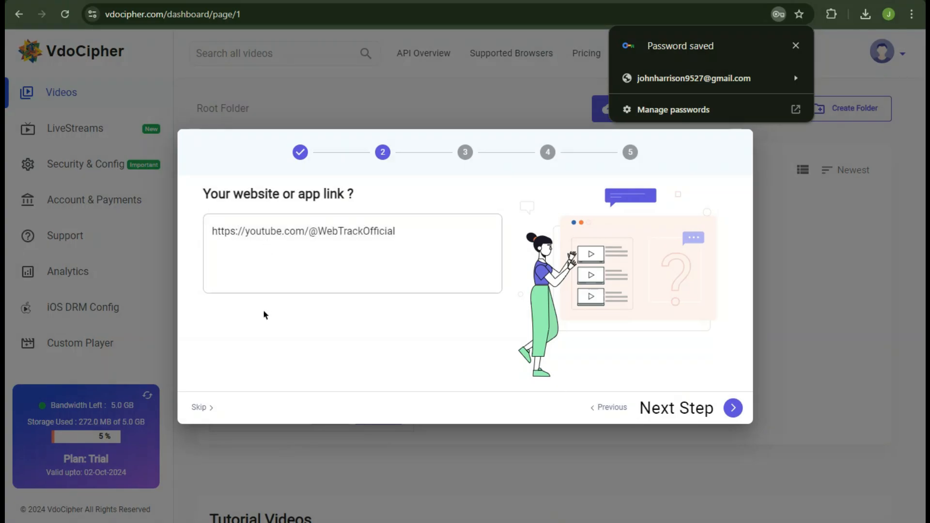
pyautogui.click(733, 408)
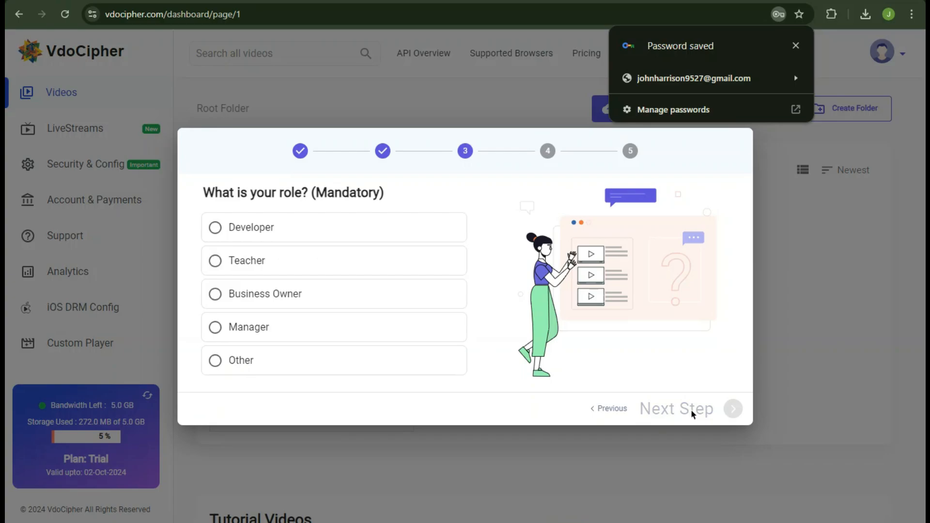
# Choose the Developer role, enter 700,000 viewers, and submit the survey
pyautogui.click(214, 227)
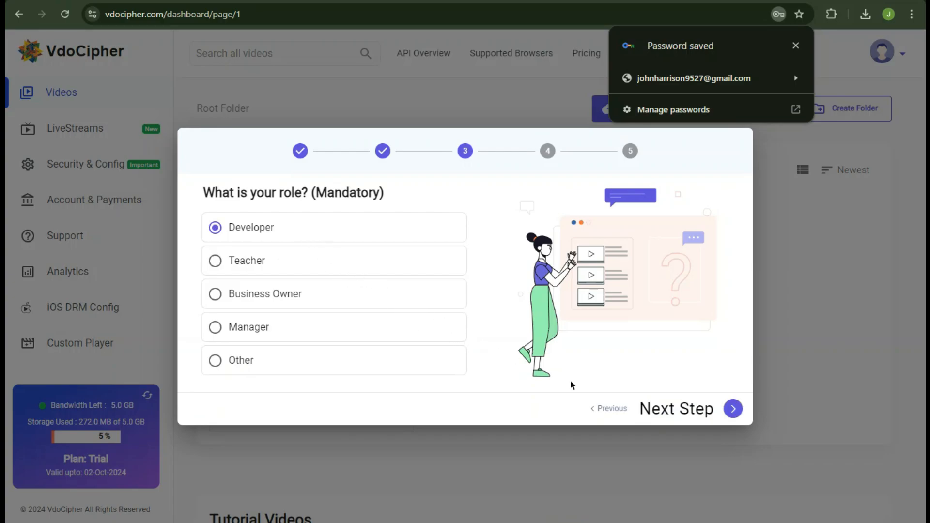
pyautogui.click(733, 409)
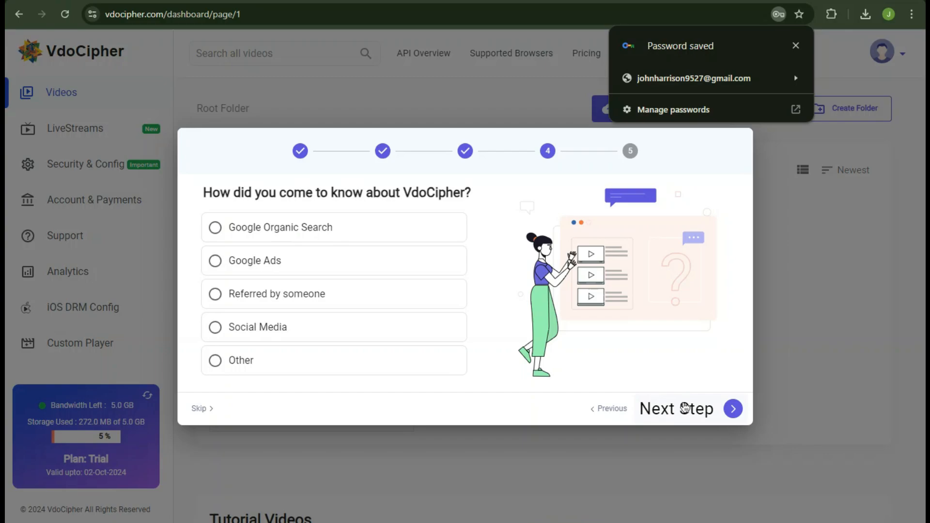
pyautogui.click(215, 293)
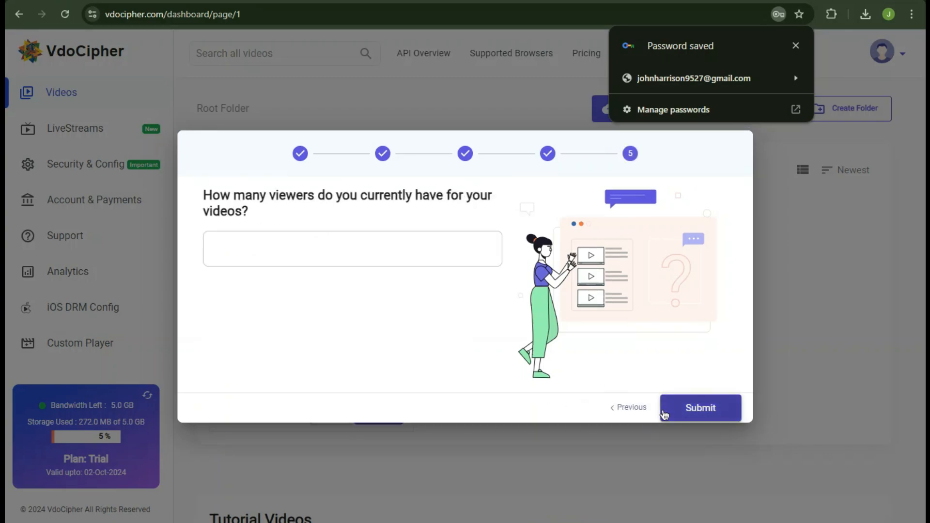
pyautogui.write('7')
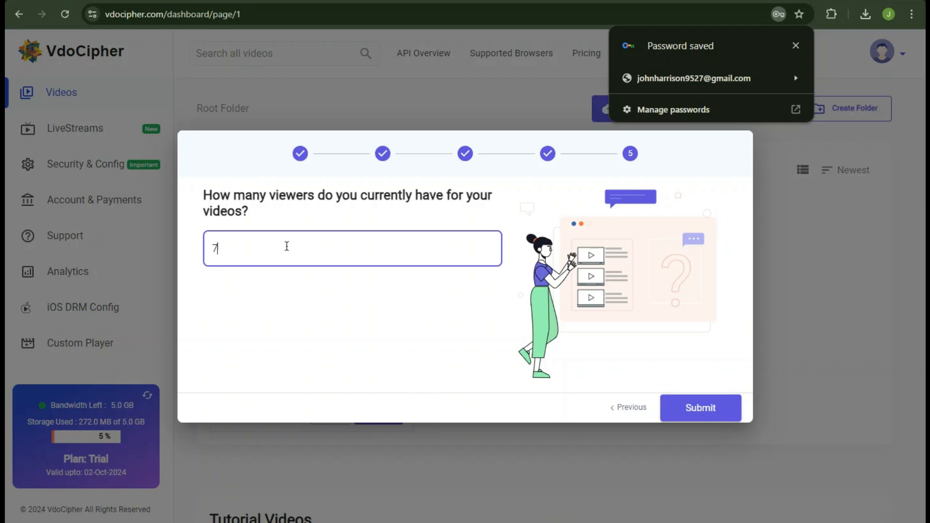
pyautogui.write('00,000')
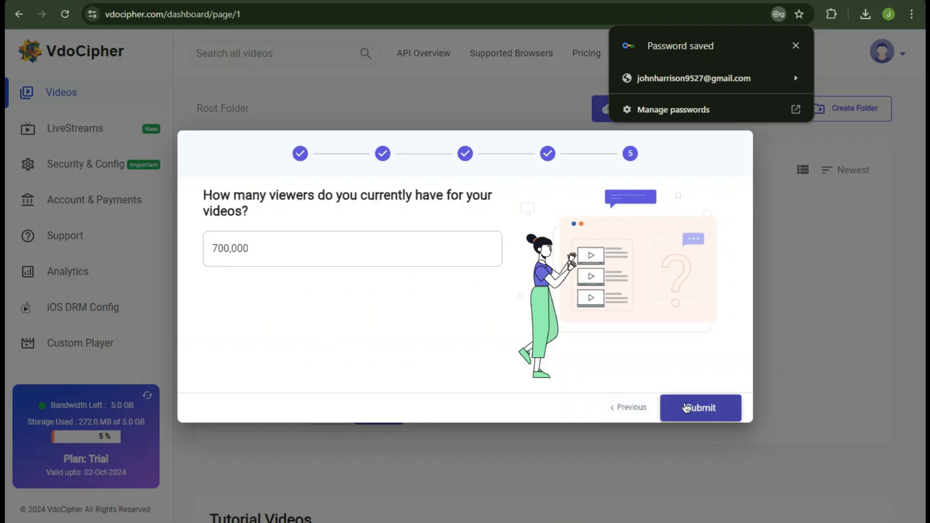
pyautogui.click(699, 408)
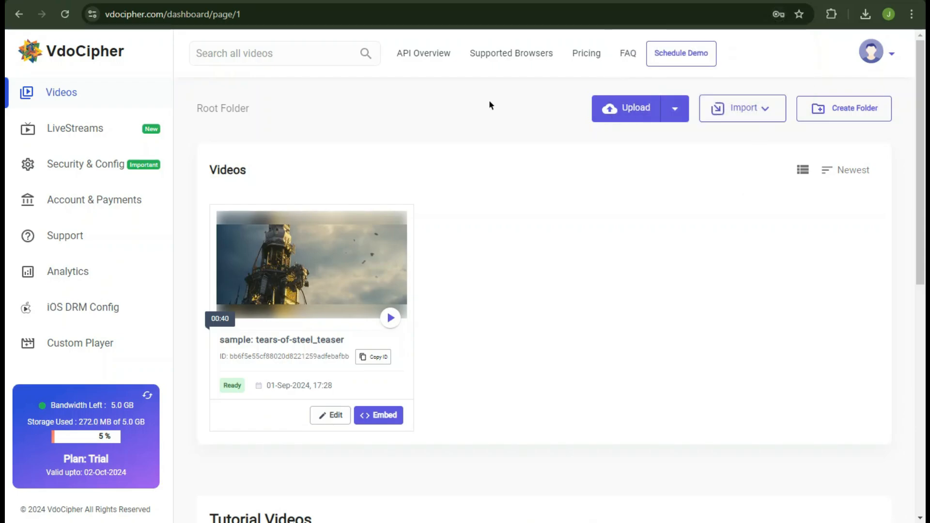
# Review the dashboard, then choose Create Folder from the Import dropdown
pyautogui.scroll(-3)
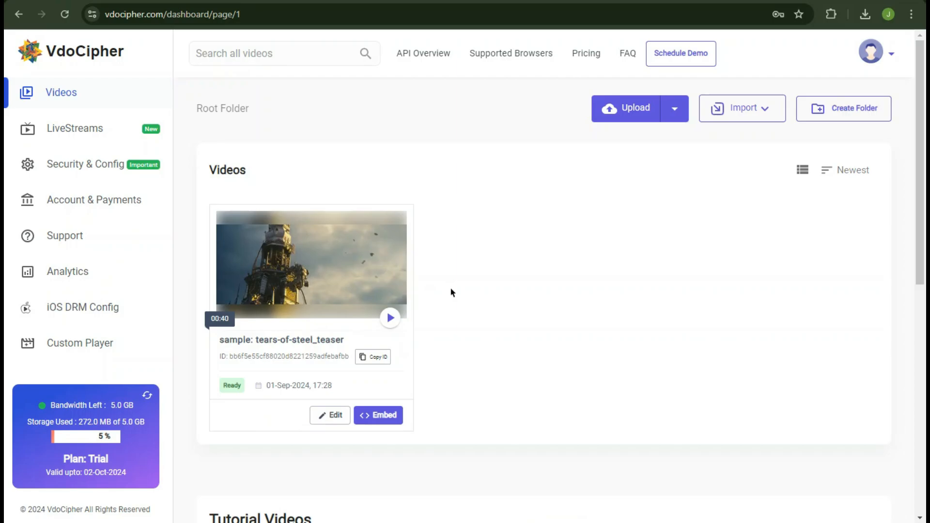
pyautogui.scroll(-3)
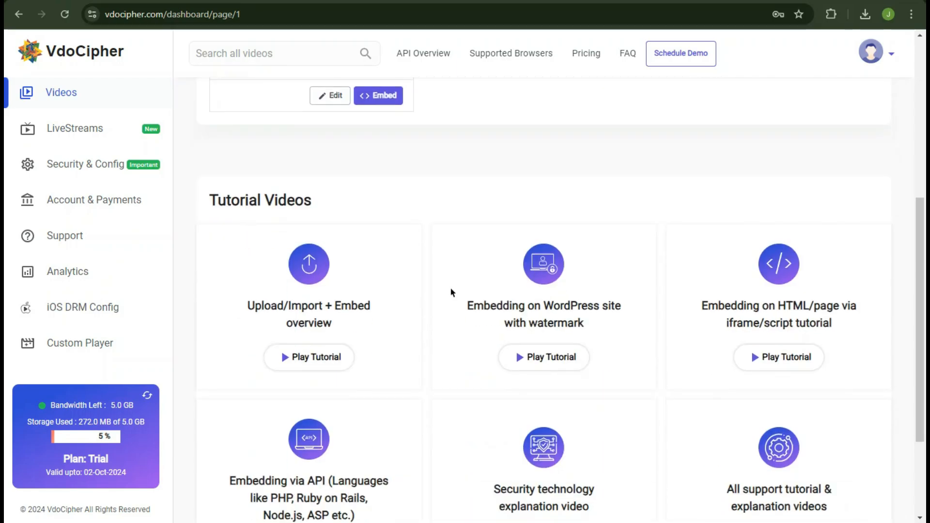
pyautogui.scroll(-3)
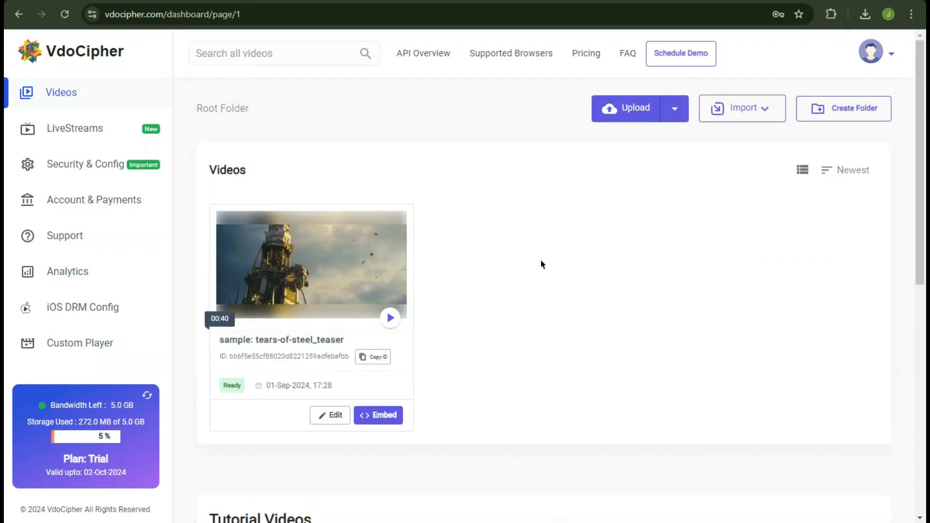
pyautogui.moveTo(772, 118)
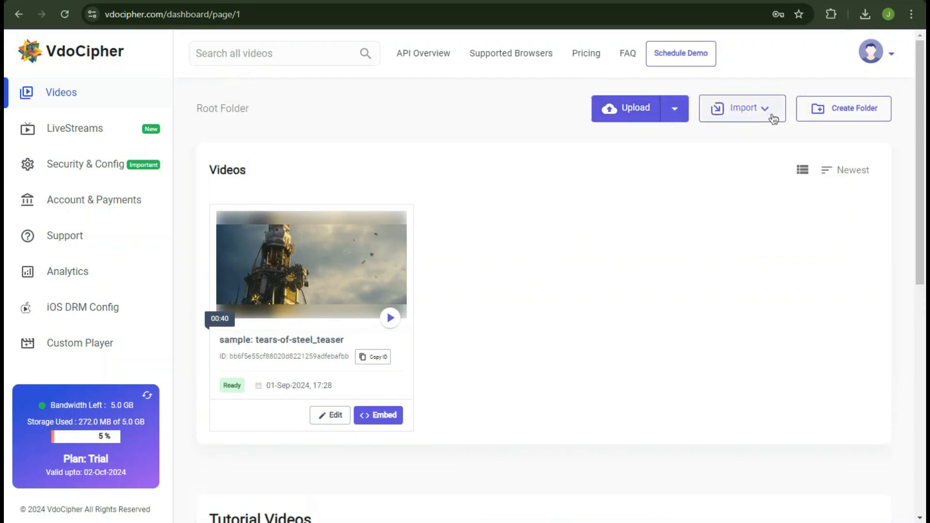
pyautogui.click(742, 108)
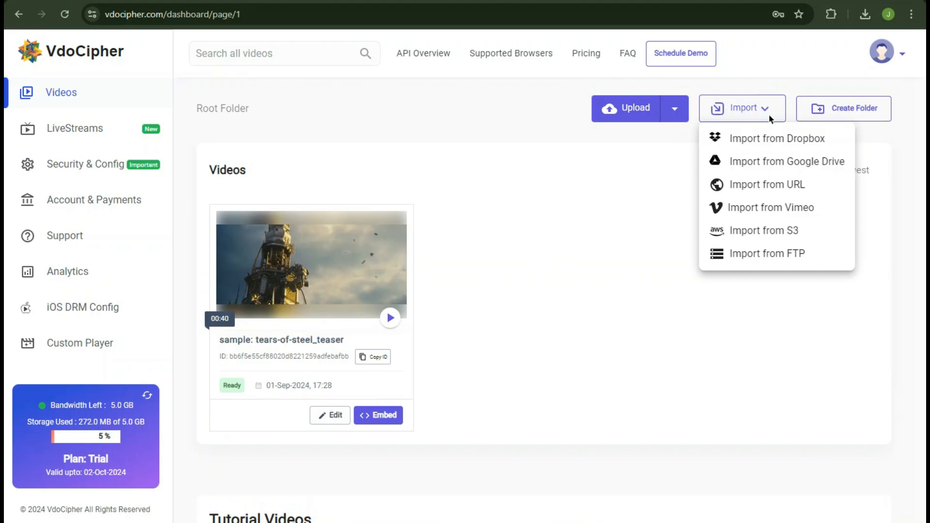
pyautogui.click(842, 108)
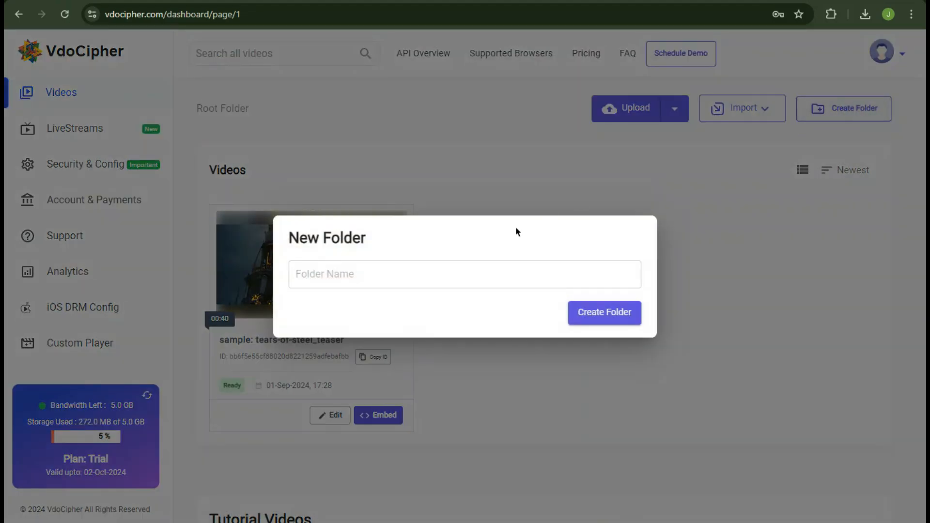
# Create a folder named 'Demo' and open its empty video list
pyautogui.write('Demo')
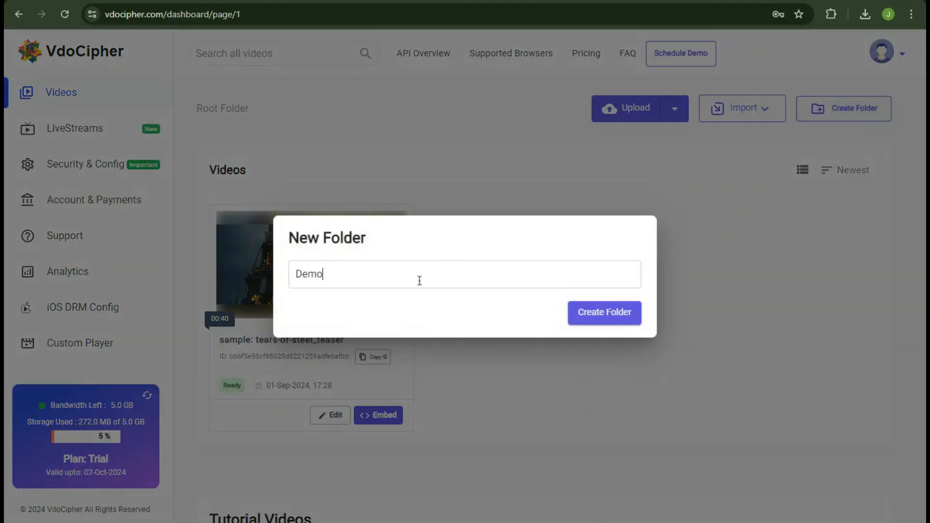
pyautogui.click(604, 312)
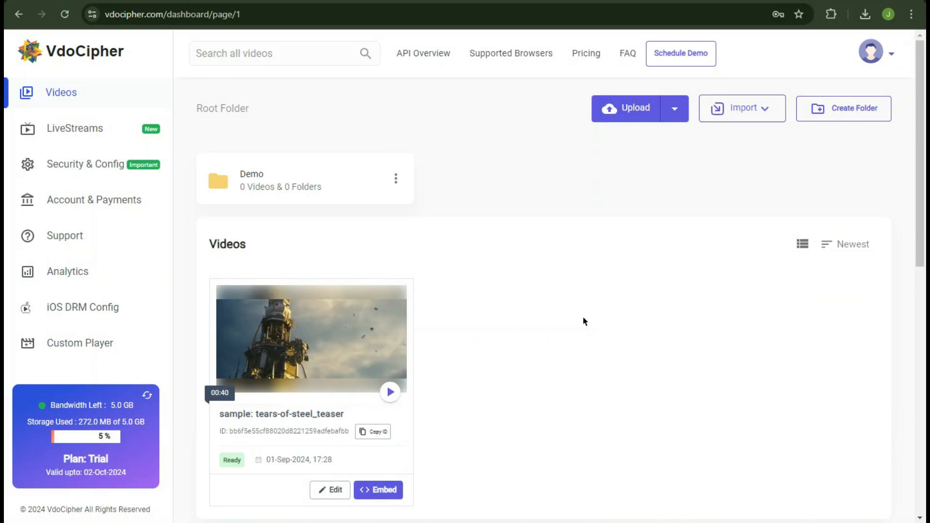
pyautogui.click(252, 173)
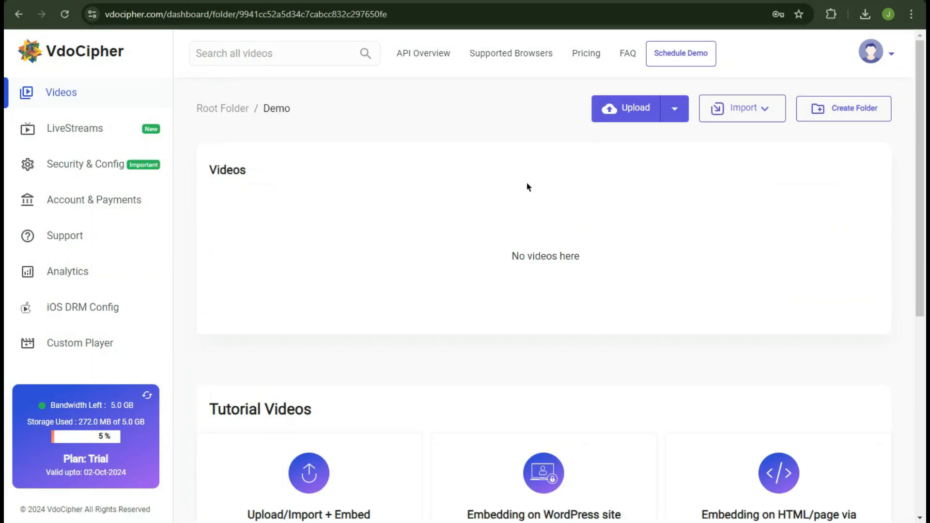
# Upload the WooCommerce e-commerce tutorial video from the Video folder into Demo
pyautogui.click(626, 108)
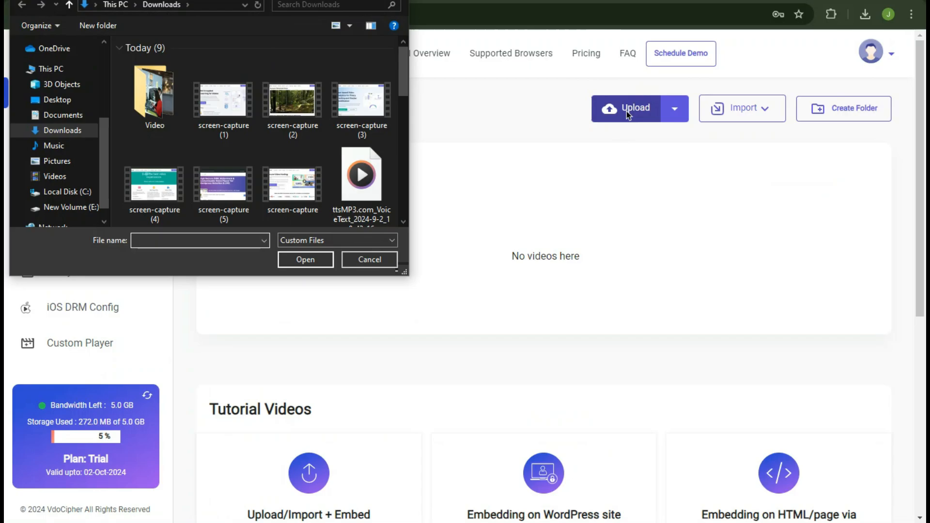
pyautogui.doubleClick(154, 93)
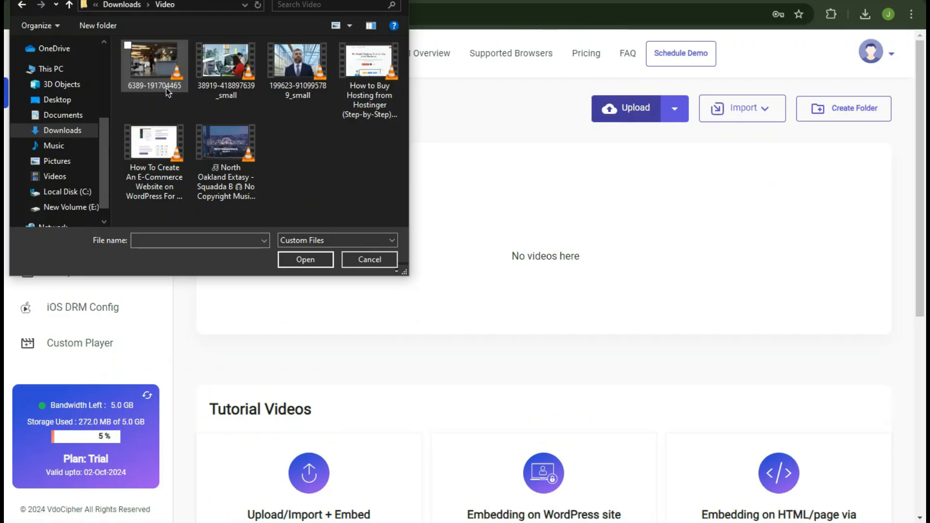
pyautogui.click(368, 259)
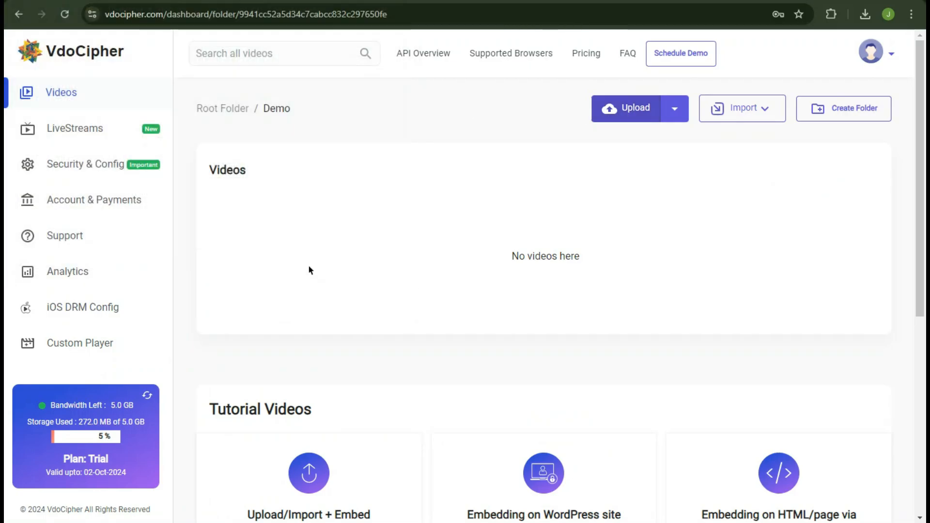
pyautogui.click(624, 108)
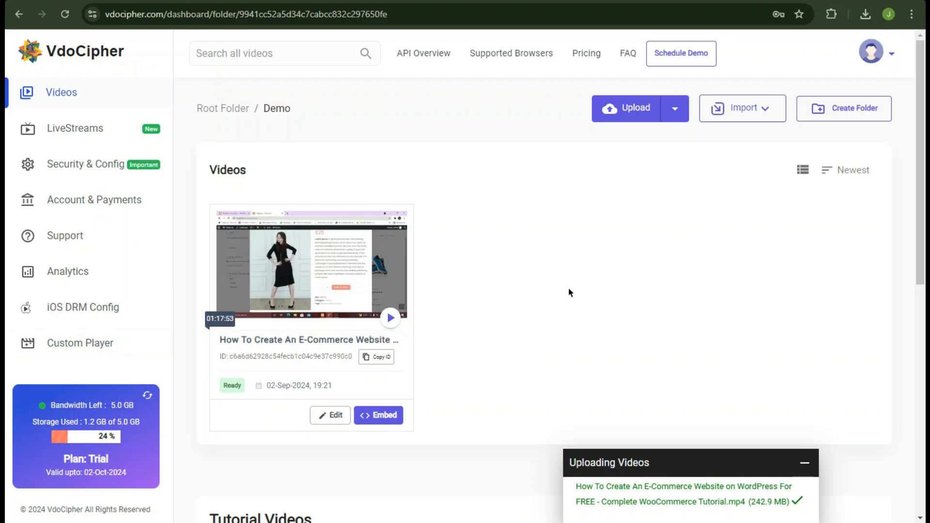
pyautogui.moveTo(549, 296)
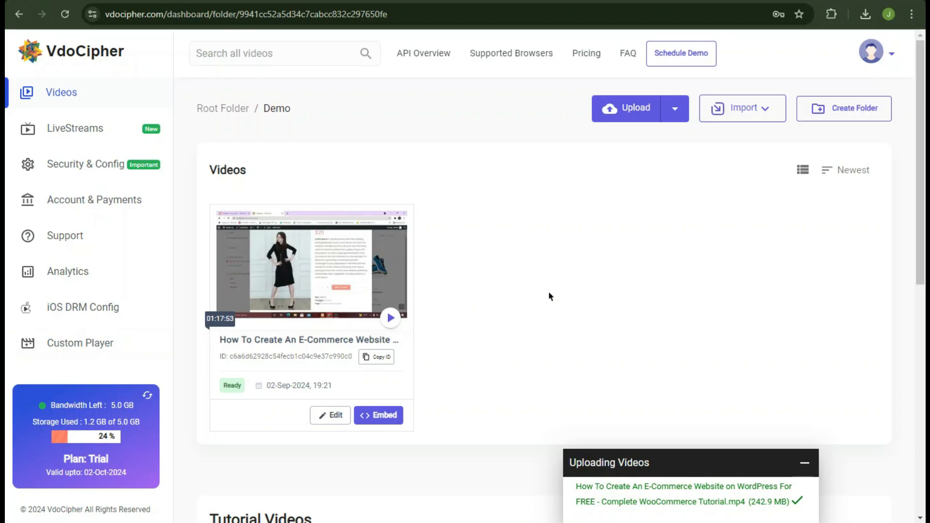
# In the video's settings, set the 'Create An E-Commerce Website' image as its poster
pyautogui.click(330, 415)
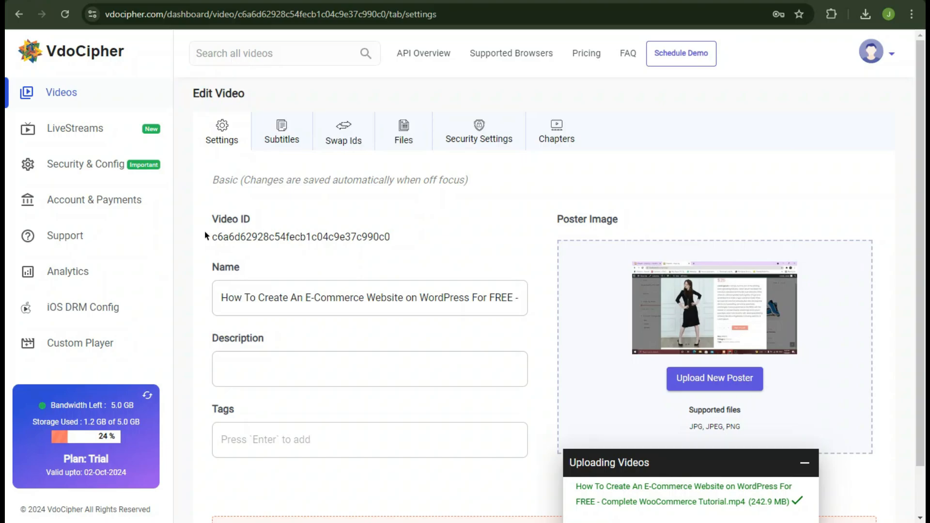
pyautogui.moveTo(362, 271)
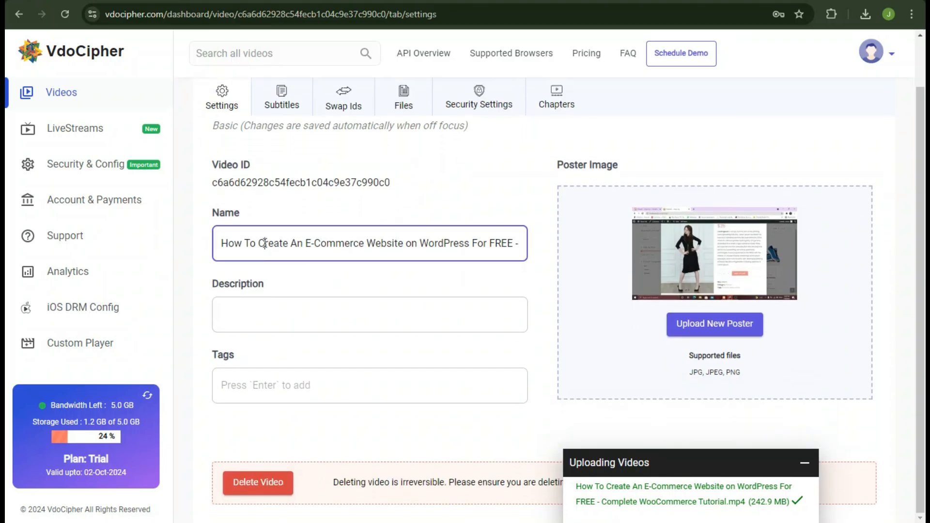
pyautogui.tripleClick(368, 244)
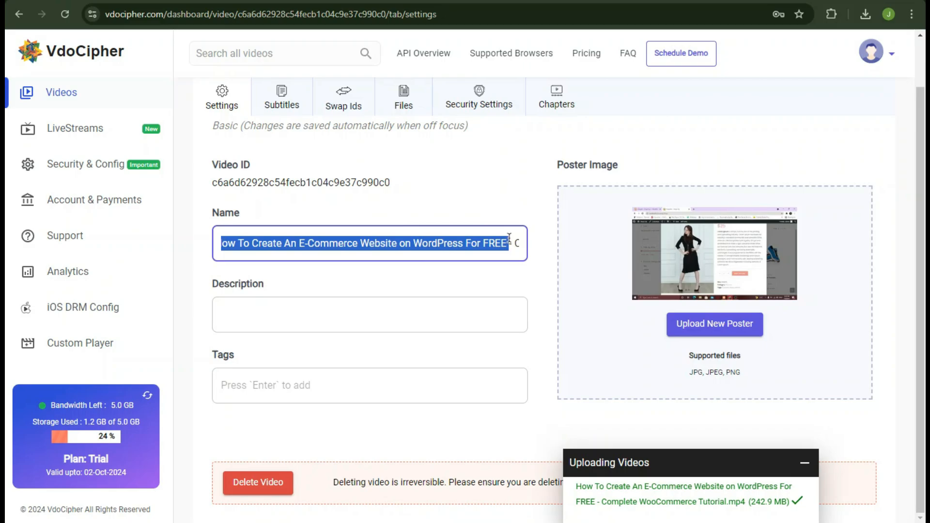
pyautogui.click(369, 314)
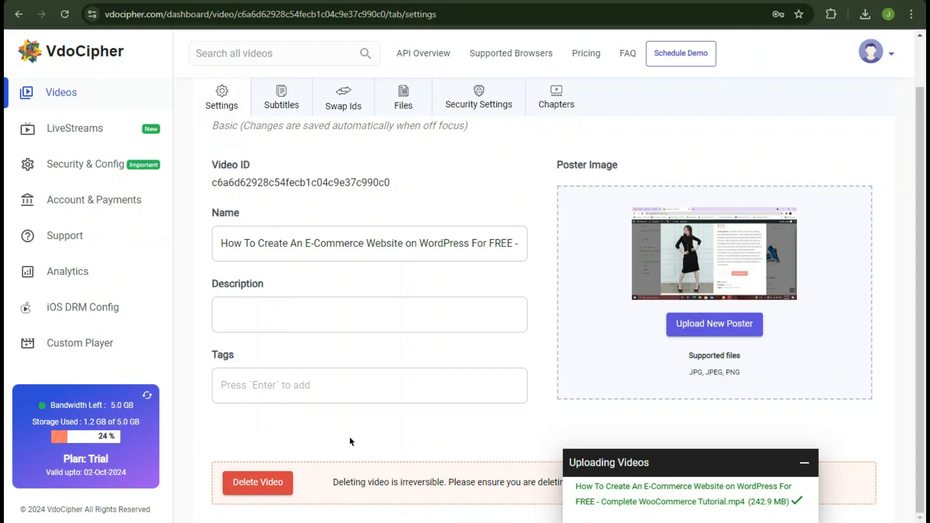
pyautogui.moveTo(358, 440)
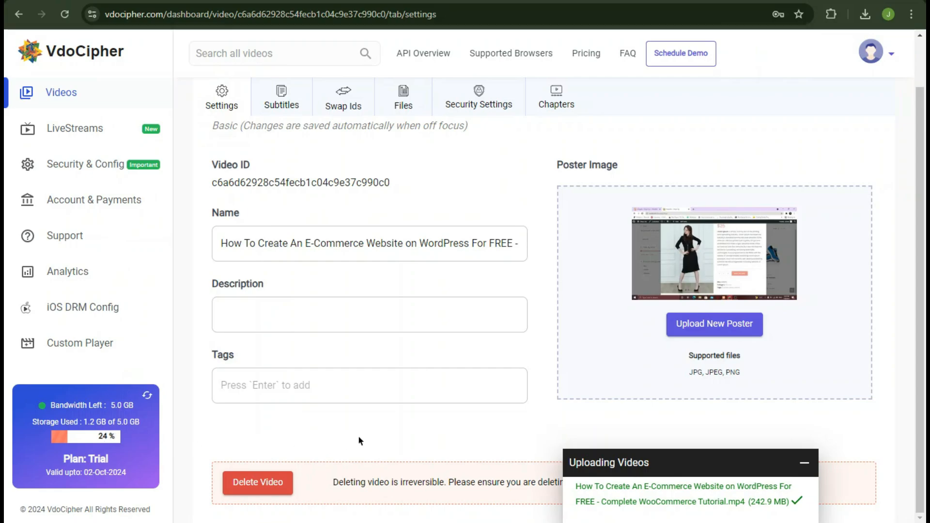
pyautogui.click(714, 324)
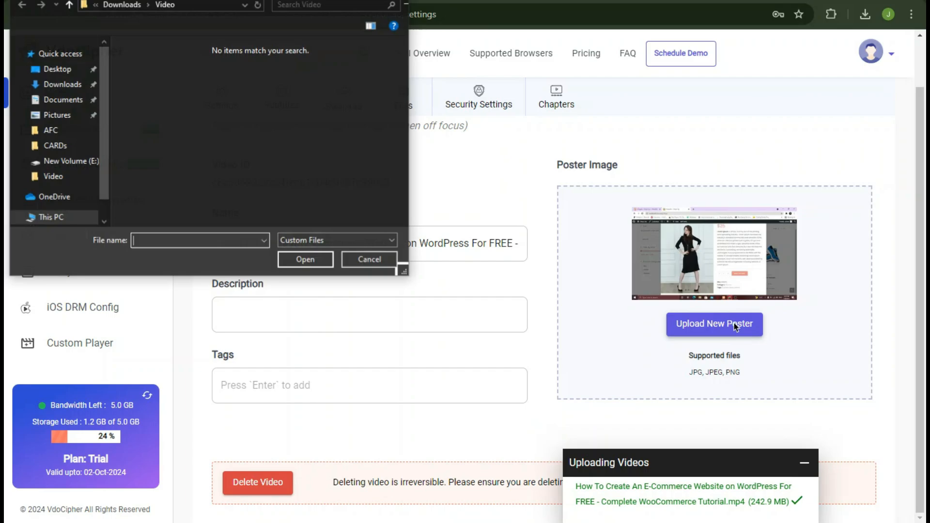
pyautogui.click(63, 130)
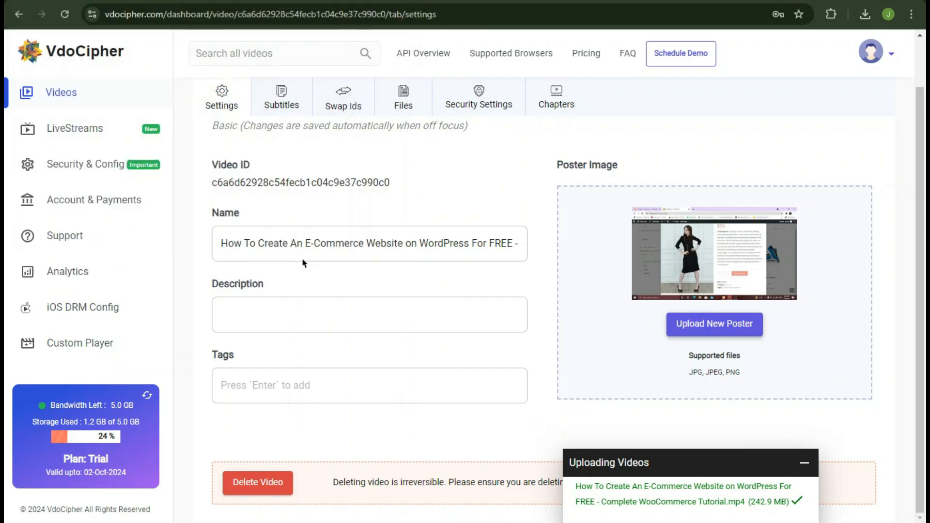
pyautogui.click(713, 324)
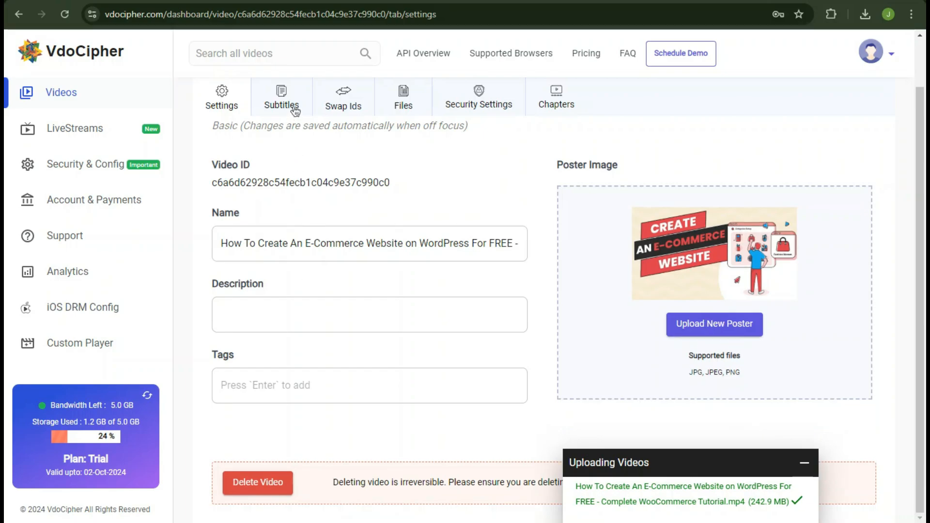
# Review the Subtitles, Swap Ids, Files and Security Settings tabs, then go back to Demo
pyautogui.click(280, 98)
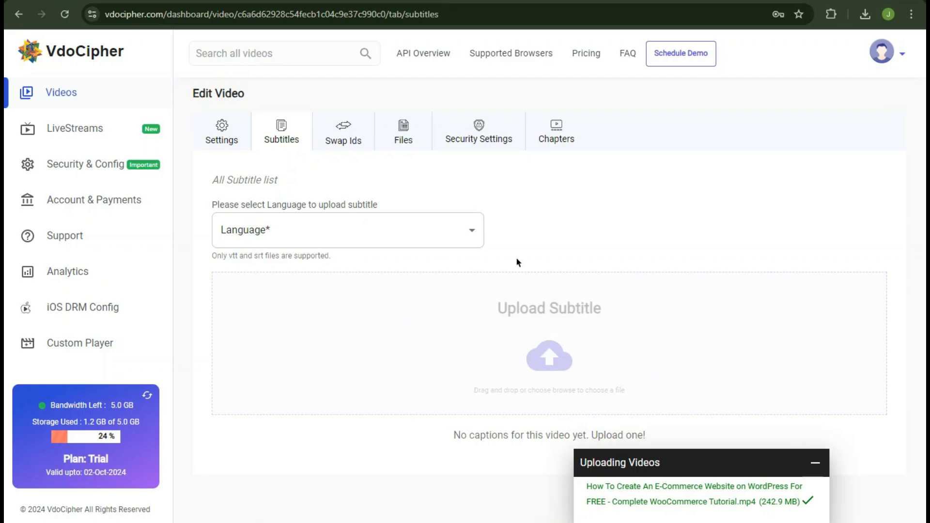
pyautogui.click(343, 131)
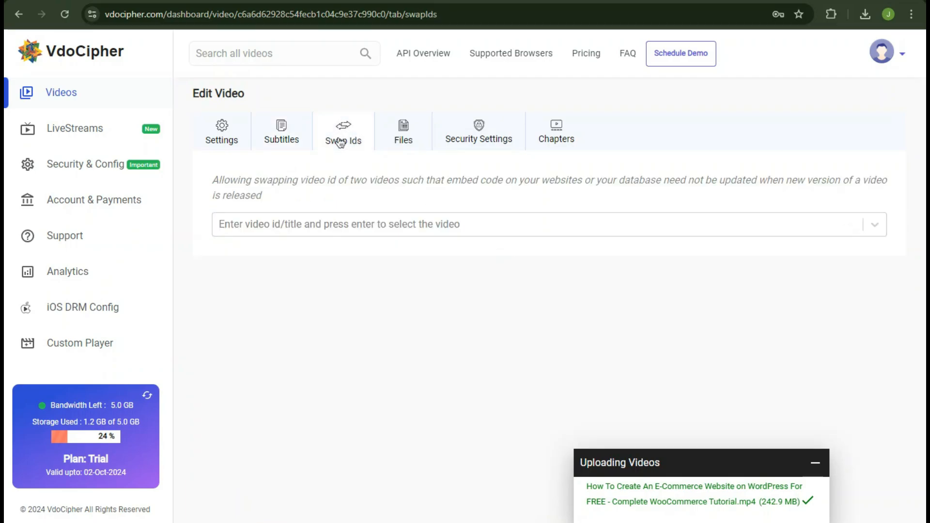
pyautogui.click(403, 131)
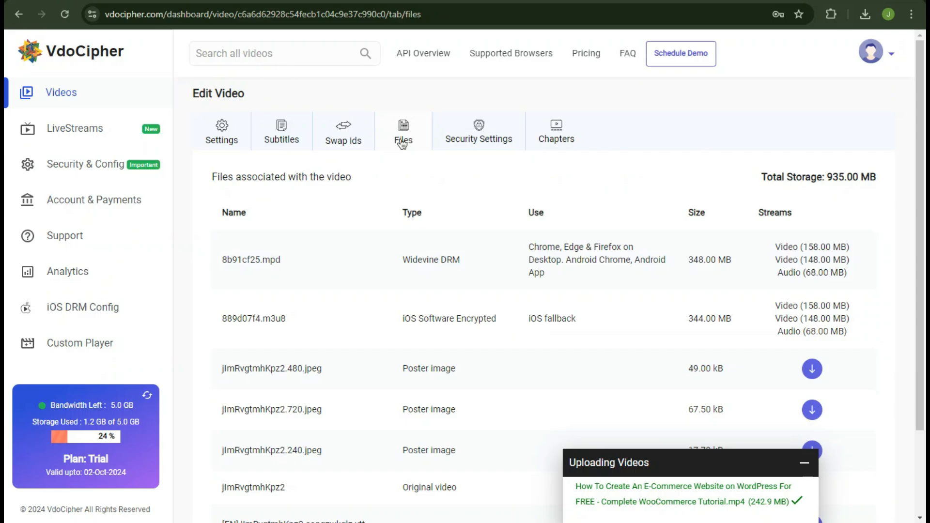
pyautogui.moveTo(397, 207)
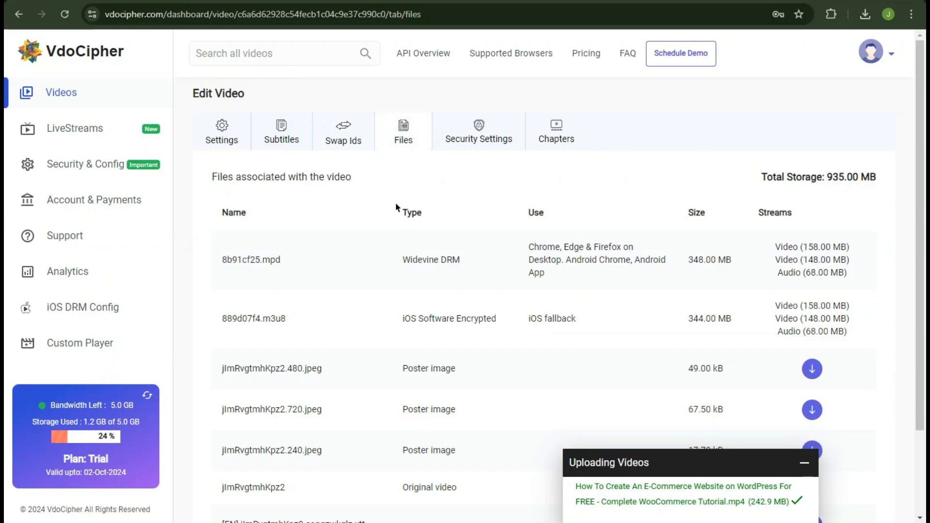
pyautogui.scroll(-3)
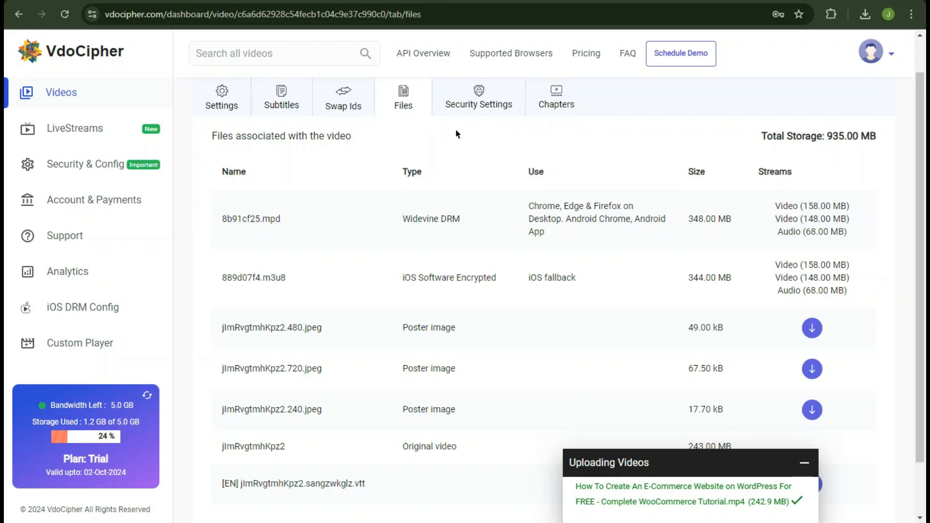
pyautogui.click(479, 97)
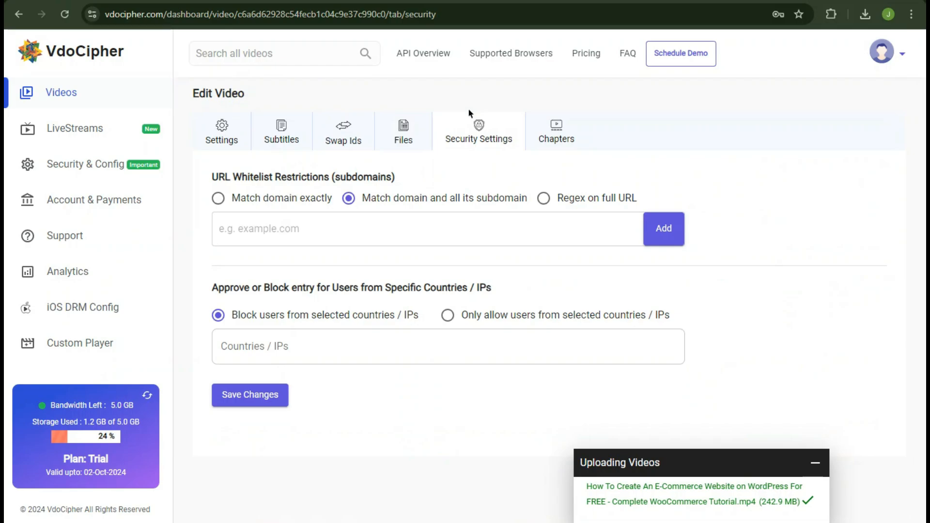
pyautogui.click(555, 131)
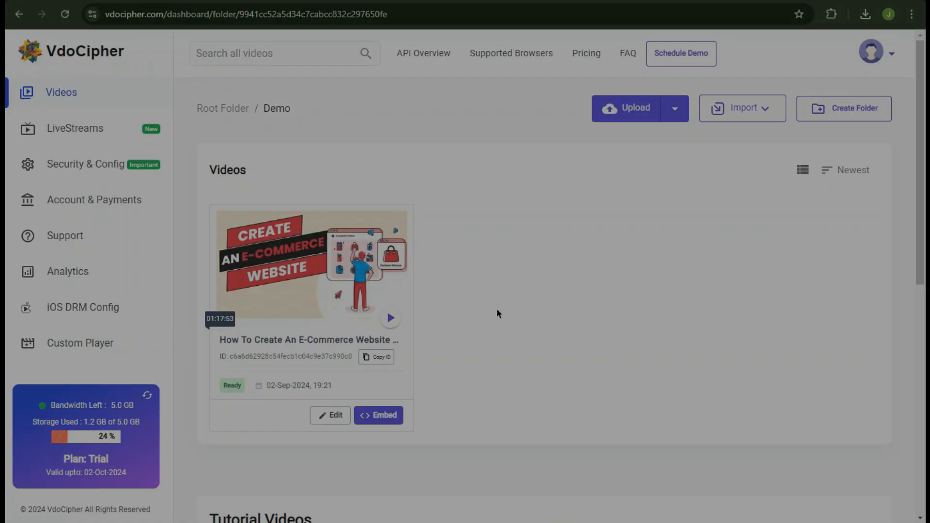
# Open the video's Embed page and select Wordpress to see the plugin steps and shortcode
pyautogui.click(378, 414)
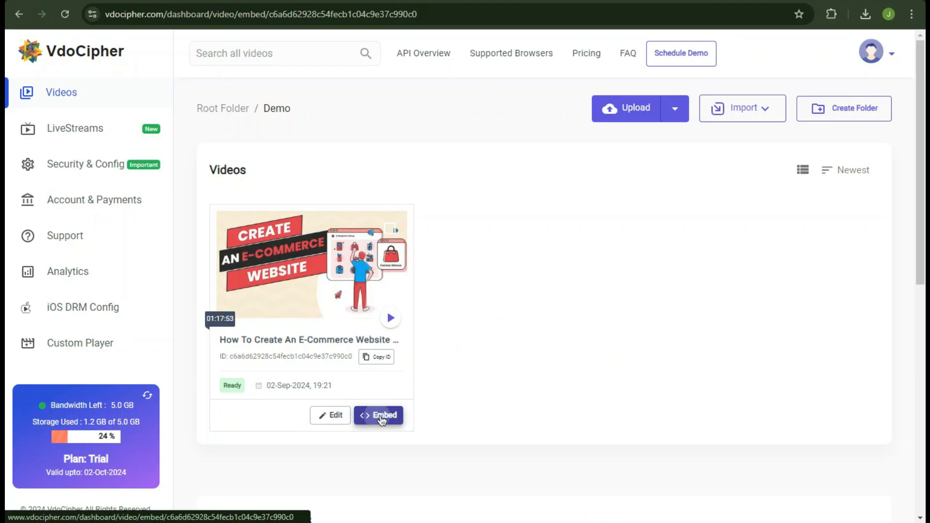
pyautogui.click(378, 414)
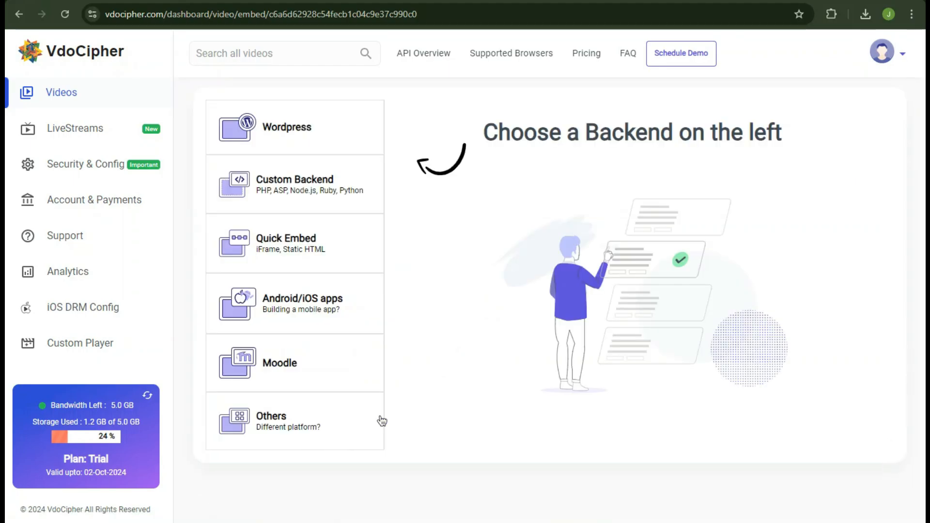
pyautogui.moveTo(296, 183)
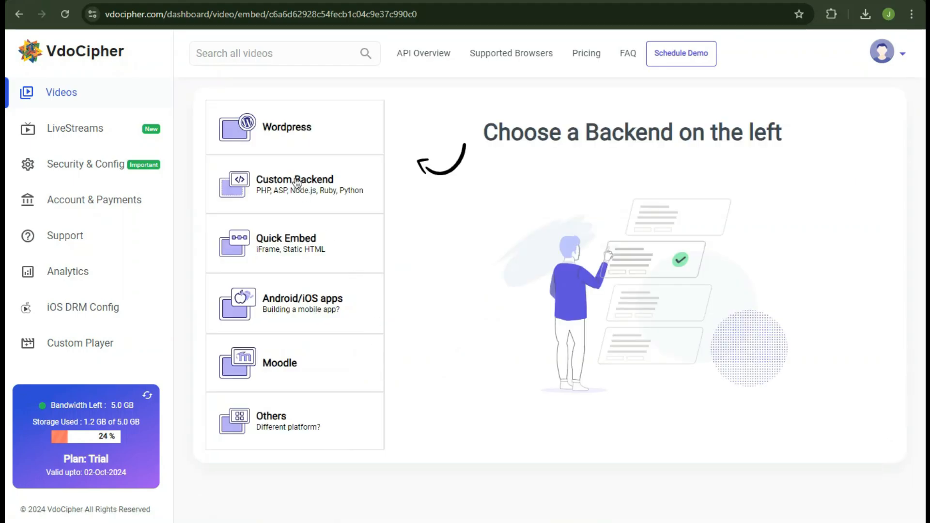
pyautogui.click(286, 127)
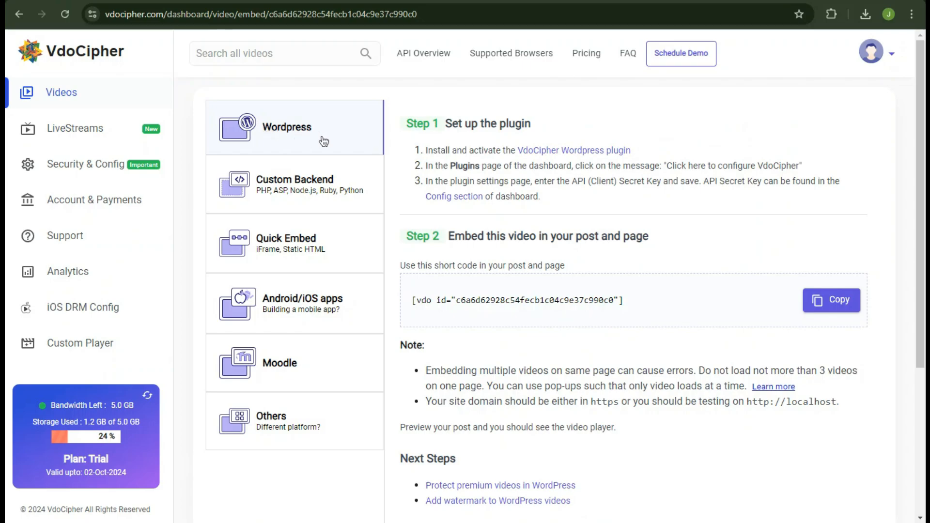
pyautogui.moveTo(553, 119)
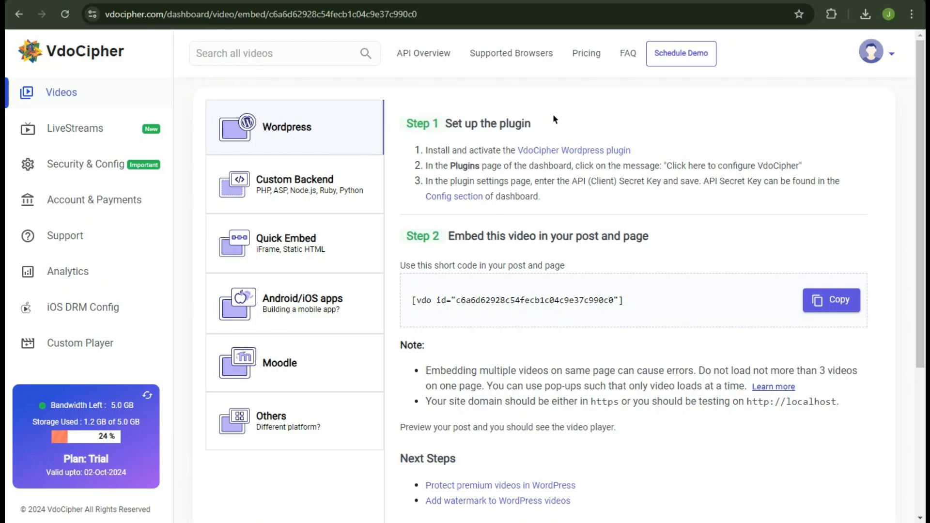
pyautogui.moveTo(308, 41)
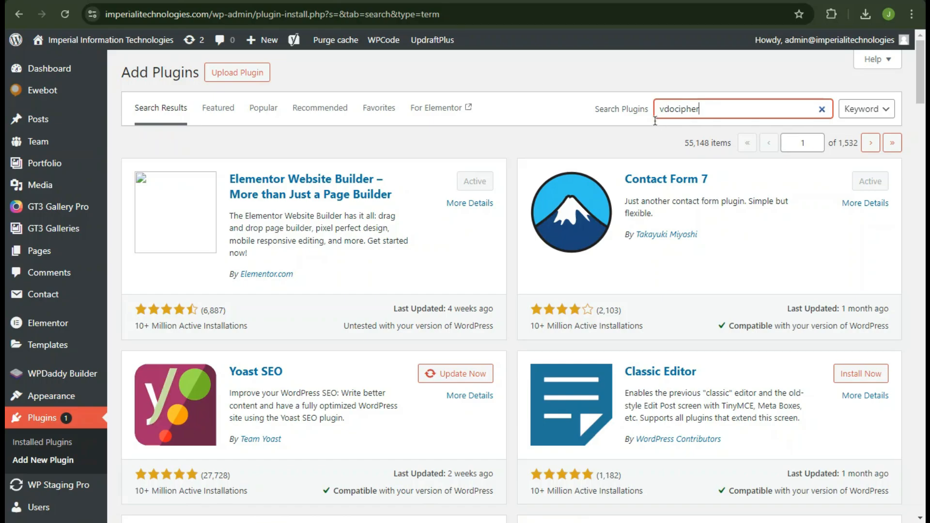
# Install and activate the VdoCipher plugin from Add Plugins, then open its configuration page
pyautogui.press('Enter')
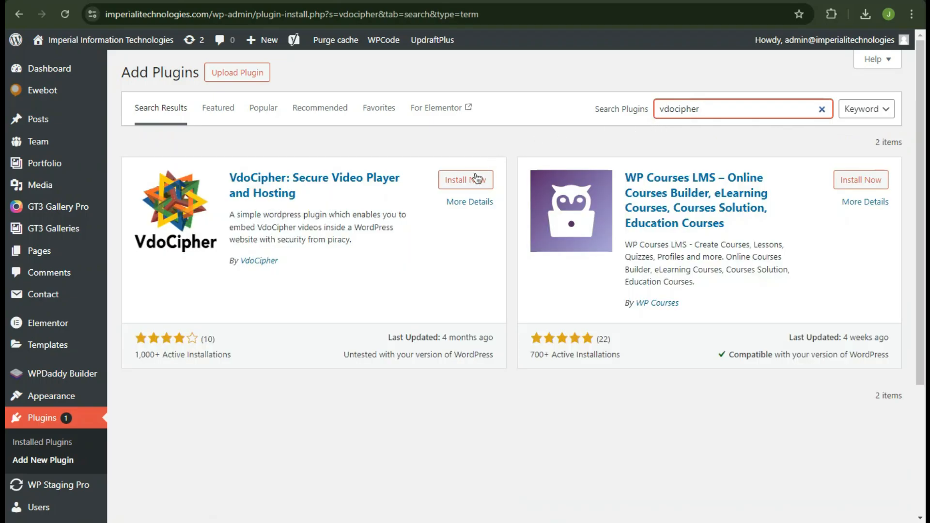
pyautogui.click(464, 180)
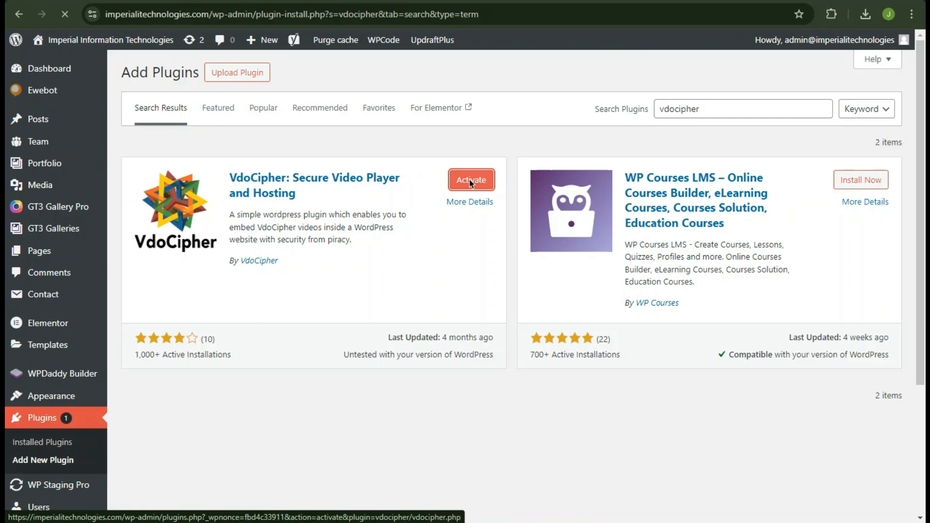
pyautogui.click(470, 180)
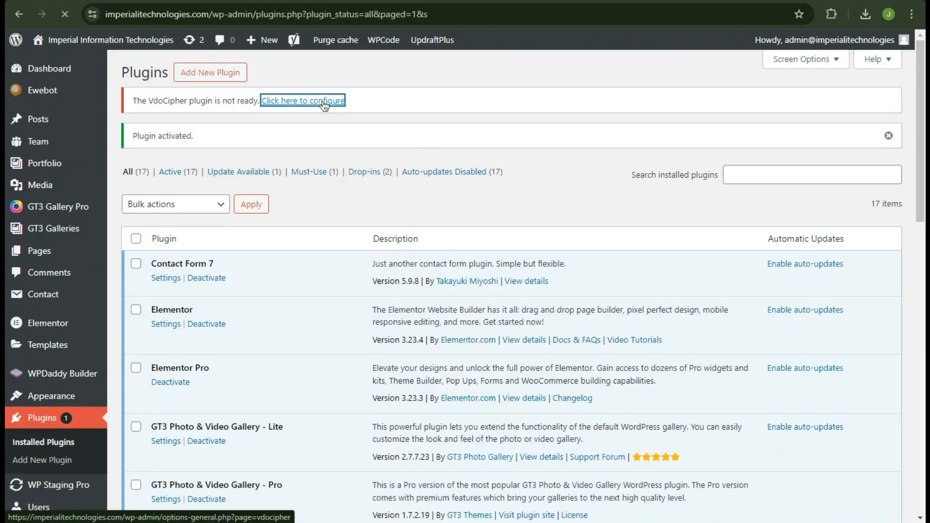
pyautogui.click(302, 100)
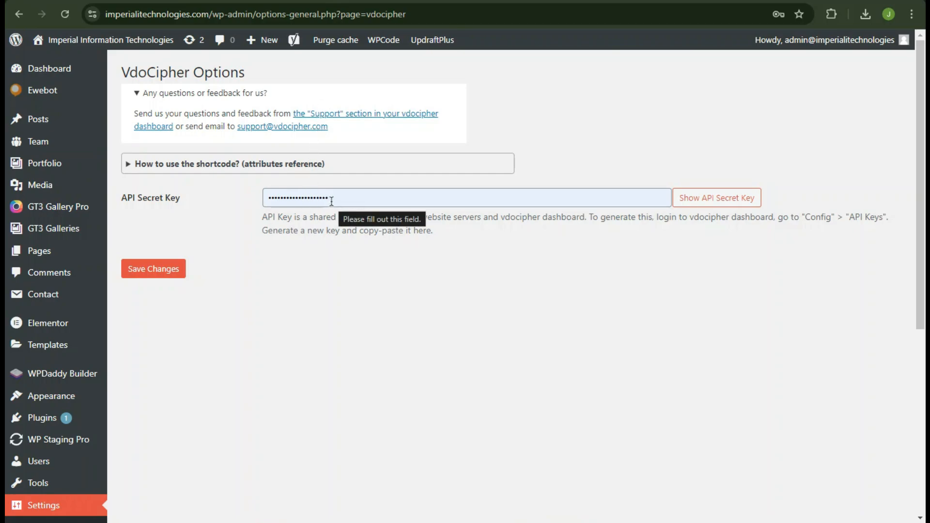
pyautogui.moveTo(317, 265)
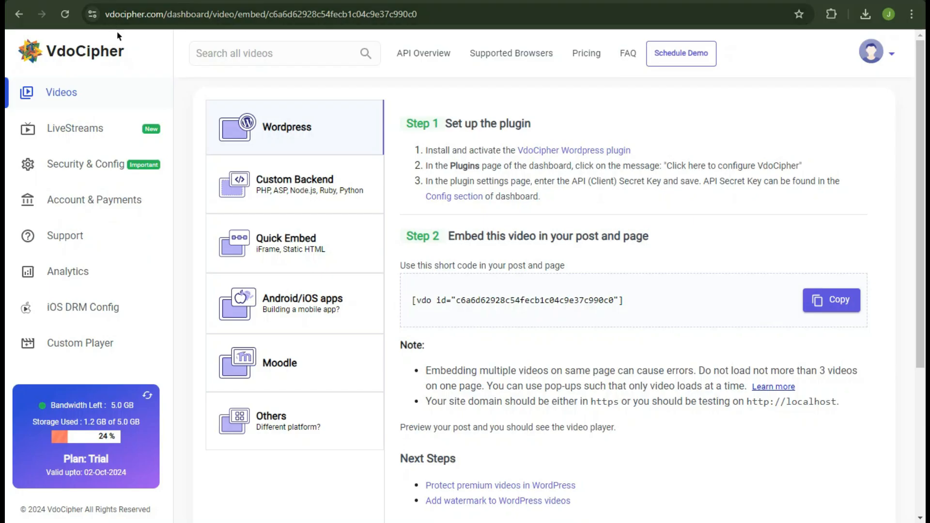
# Generate a new API key under Security & Config > API Keys in VdoCipher
pyautogui.click(85, 164)
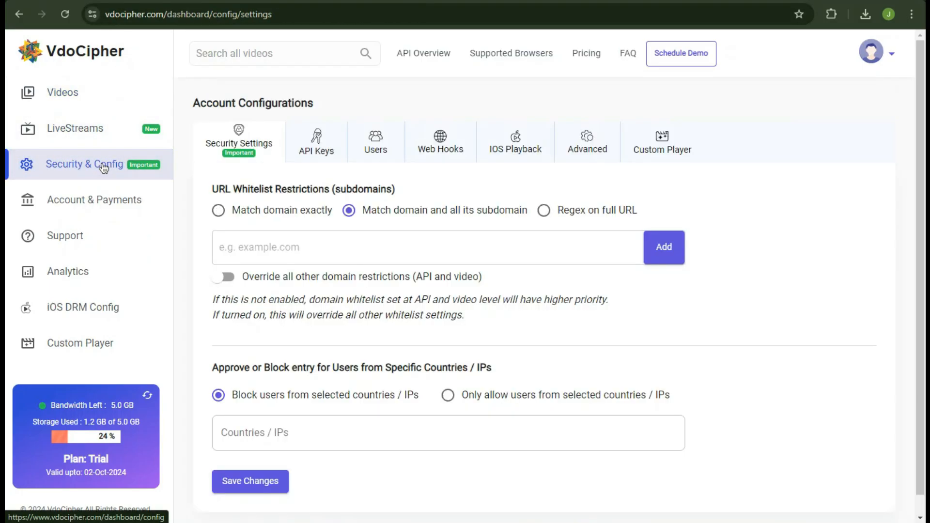
pyautogui.click(316, 141)
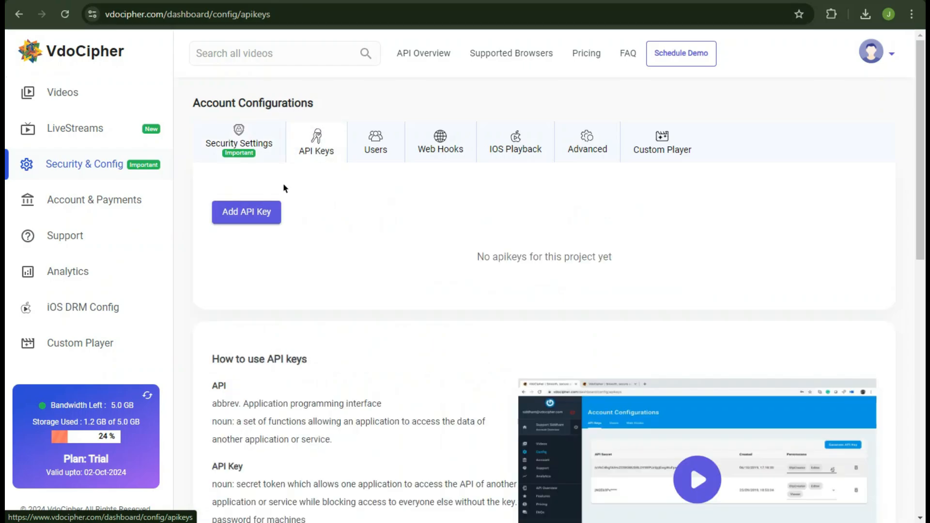
pyautogui.click(245, 211)
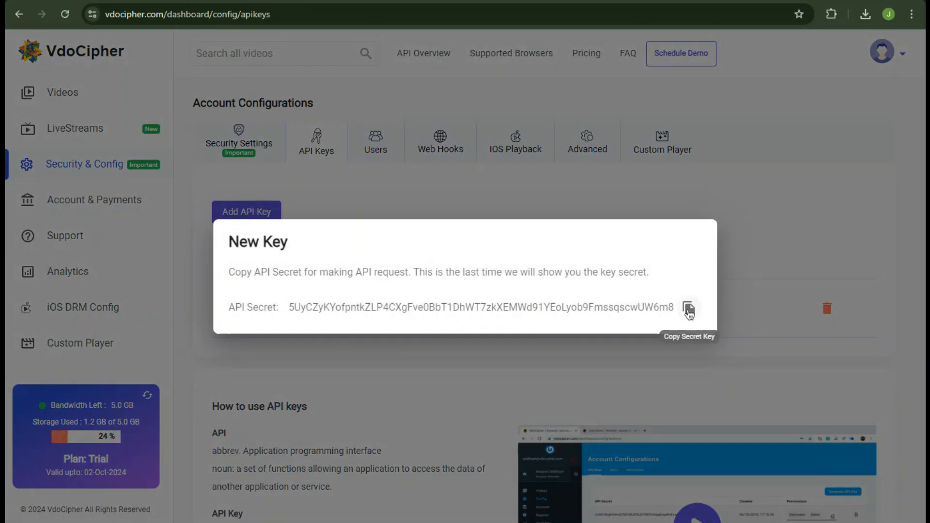
pyautogui.moveTo(686, 359)
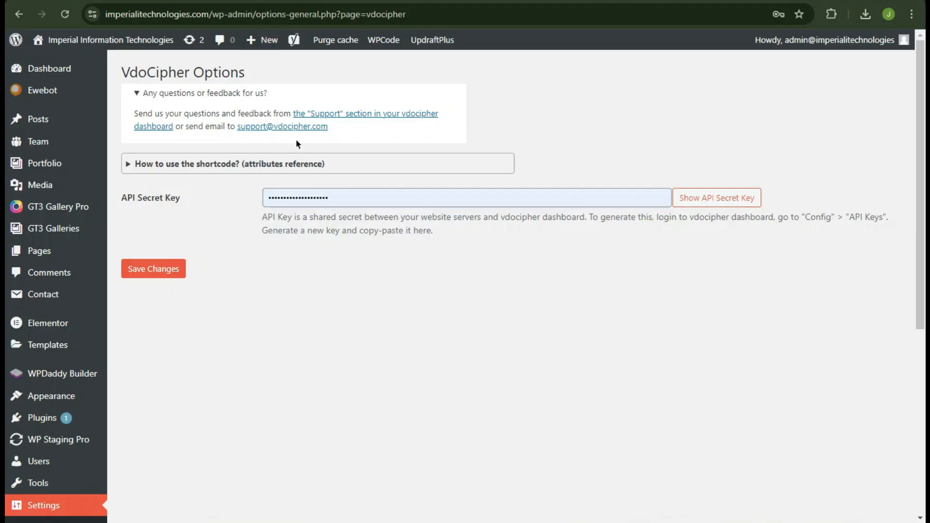
# Paste the secret into the plugin's API Secret Key field and save changes
pyautogui.click(465, 197)
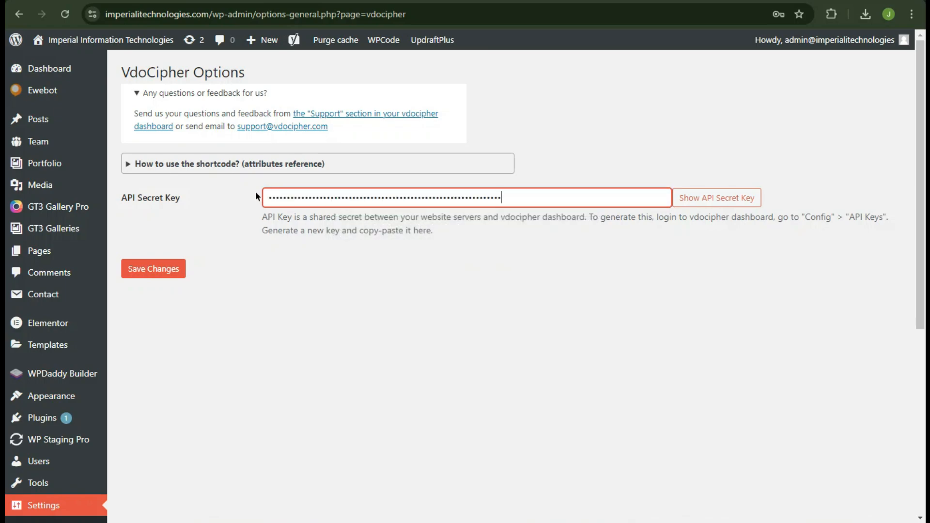
pyautogui.click(153, 268)
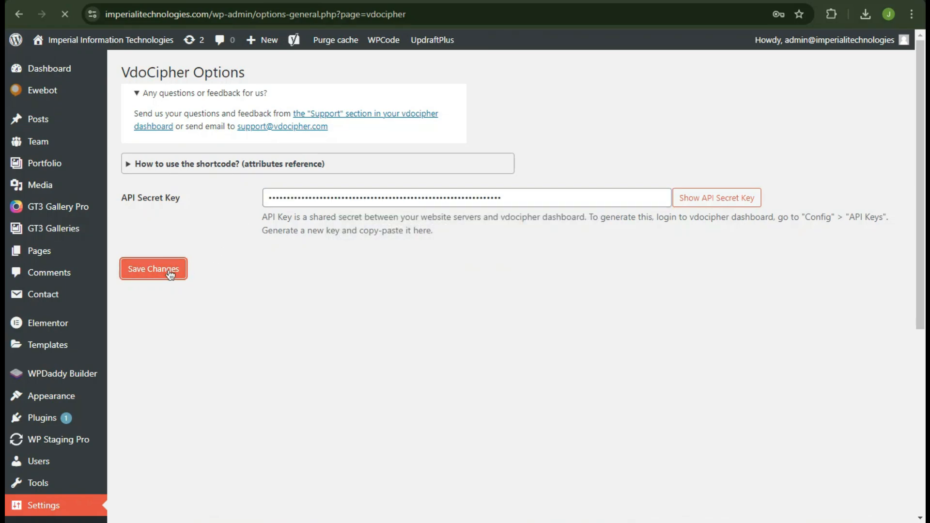
pyautogui.click(153, 269)
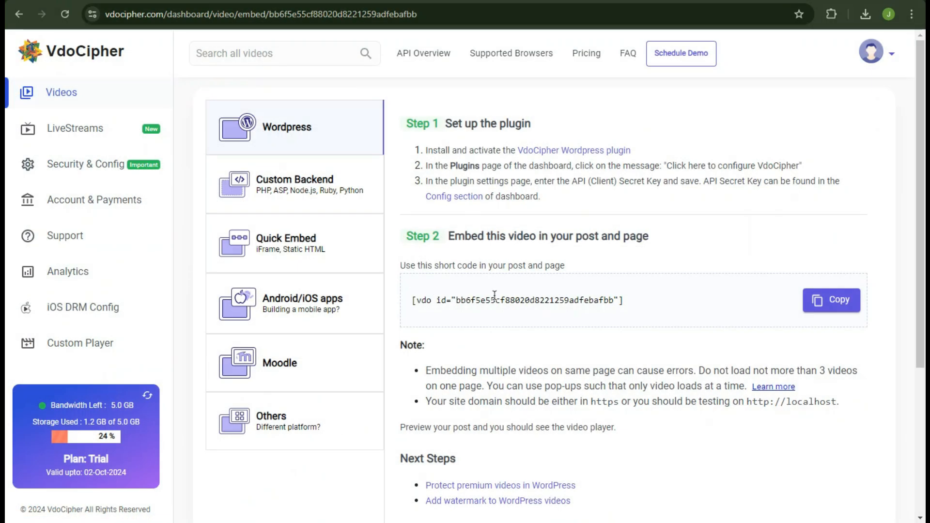
# Copy the [vdo id=...] WordPress shortcode under Step 2 of the embed page
pyautogui.click(831, 299)
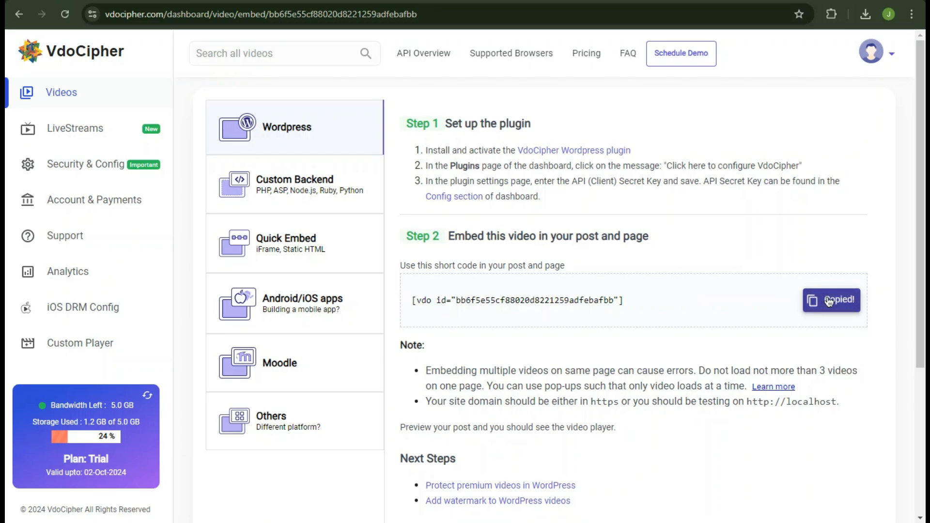